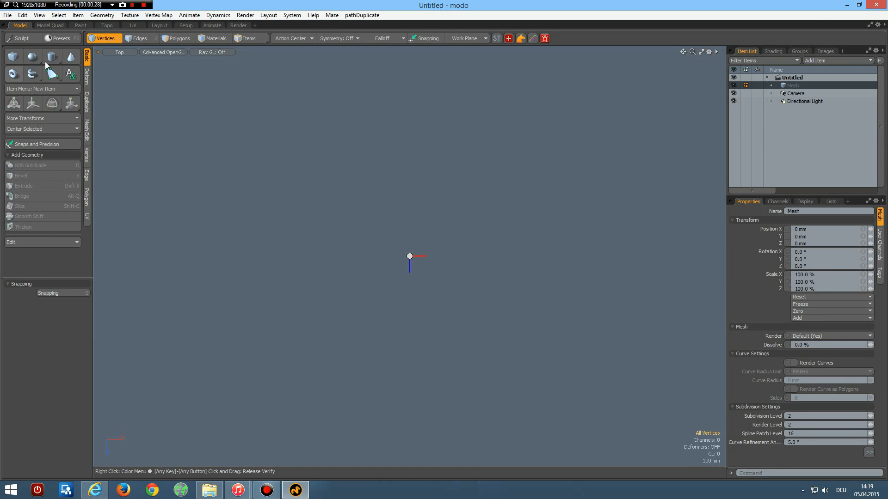
Create a Y-axis cylinder primitive with 64 sides and a 33 mm radius at the origin.
left_click(52, 56)
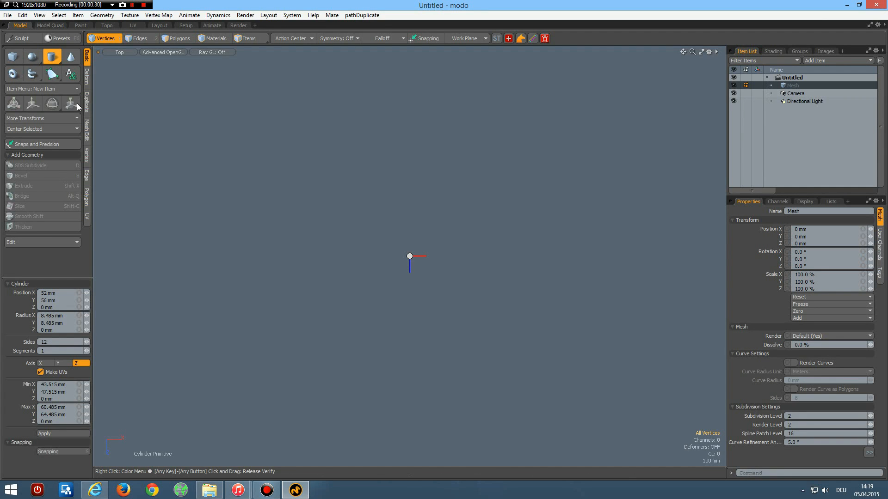
left_click(57, 341)
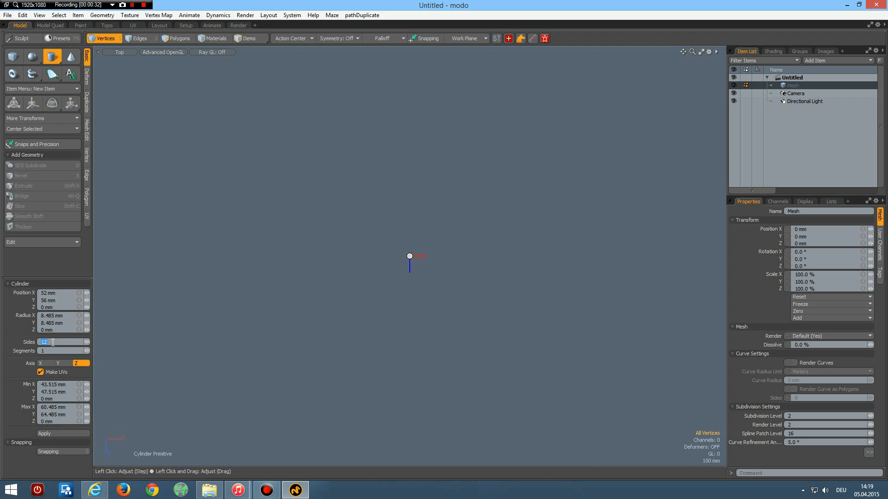
type("64")
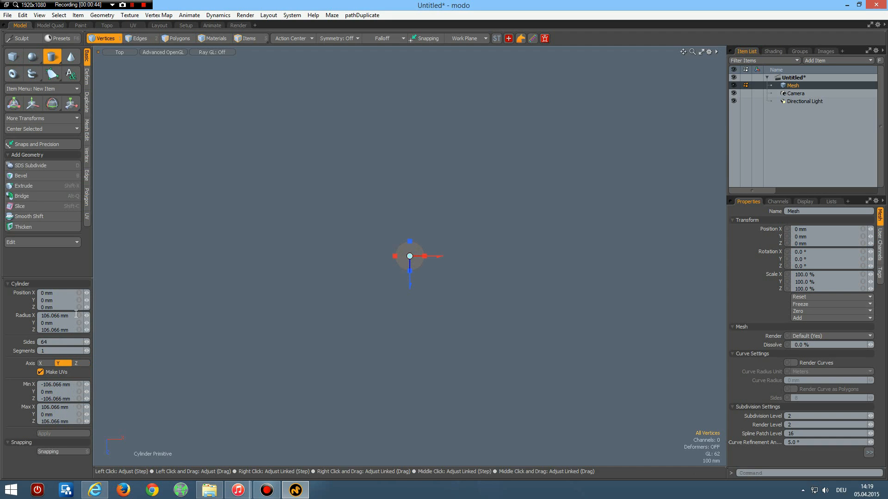
type("33 mm")
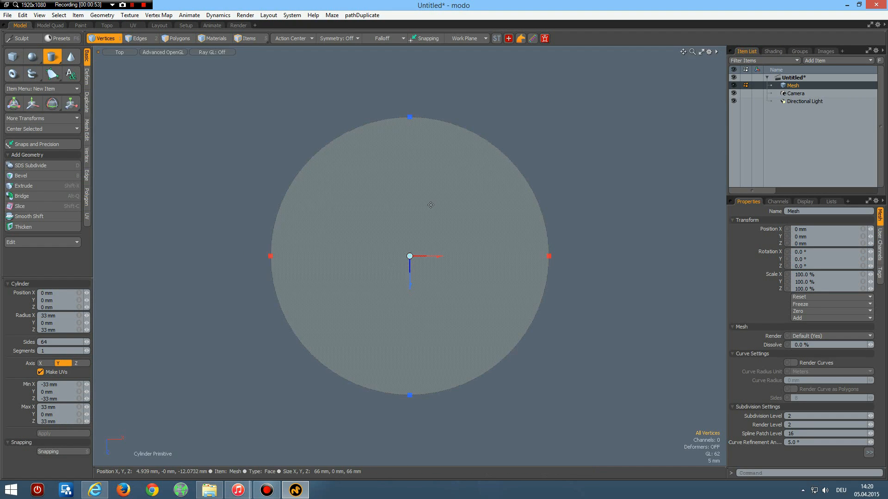
Bevel the disc face inward about 4.72 mm to form a rim, leaving an open centre.
left_click(178, 38)
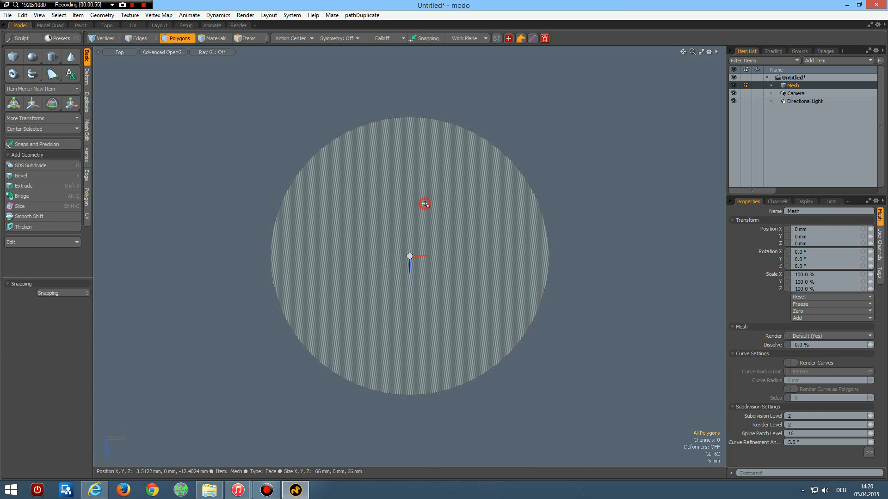
left_click(22, 185)
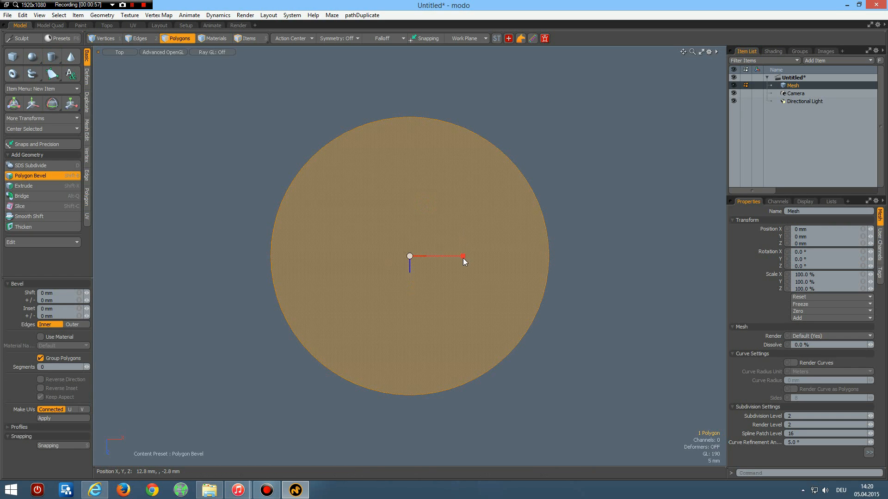
left_click_drag(461, 257, 450, 253)
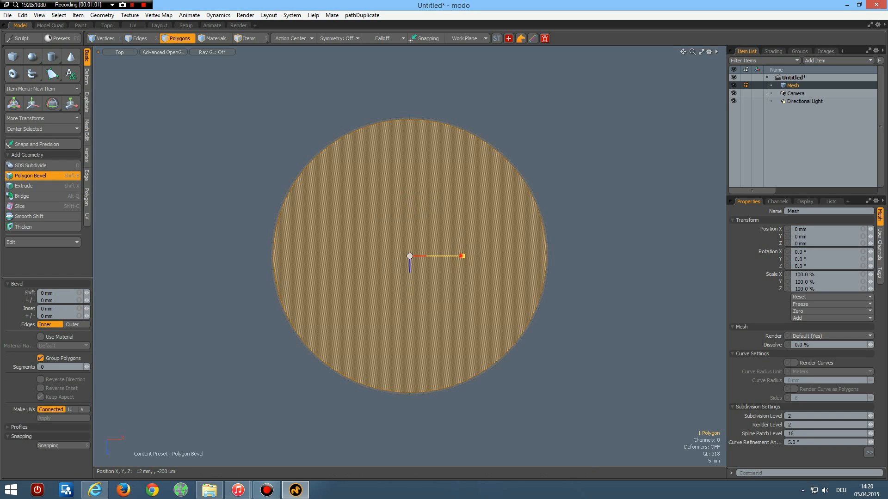
left_click_drag(409, 256, 362, 255)
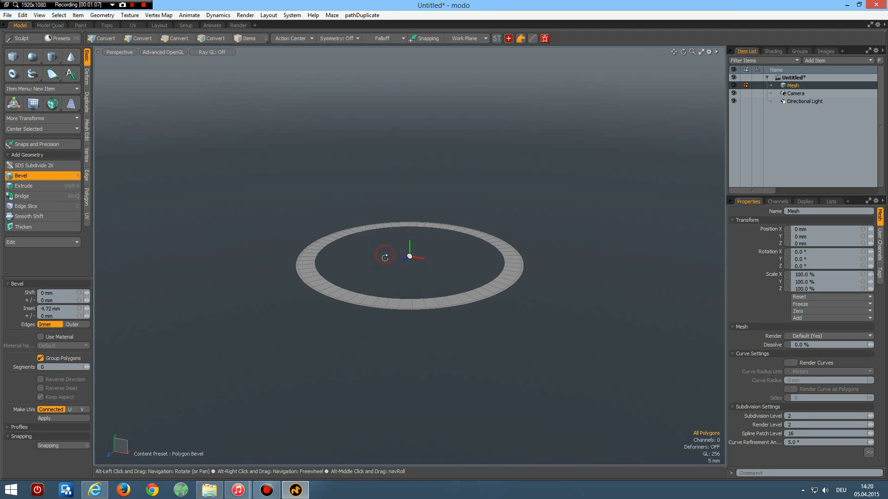
left_click(177, 38)
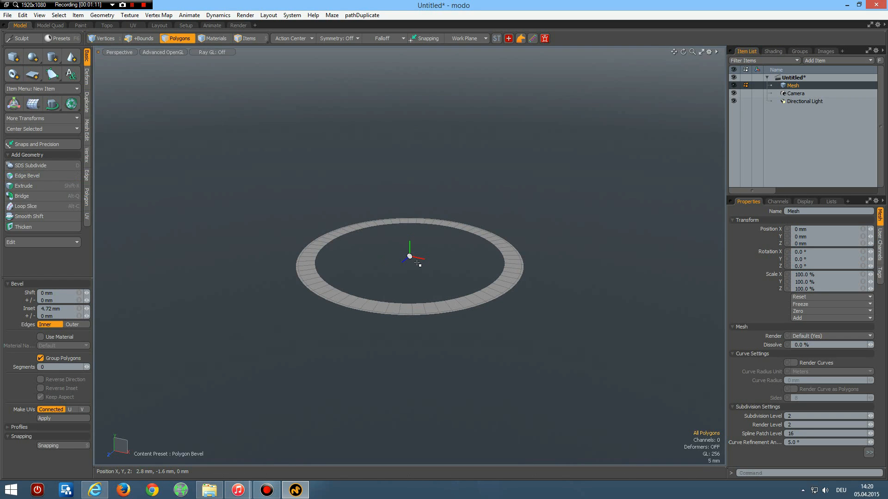
Extrude the ring faces straight up into a tall cylindrical cup wall.
left_click(24, 186)
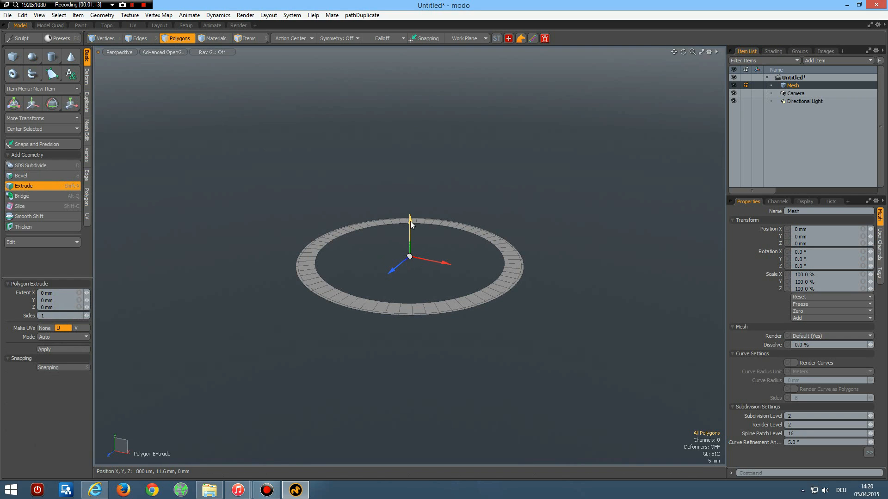
left_click_drag(409, 219, 409, 227)
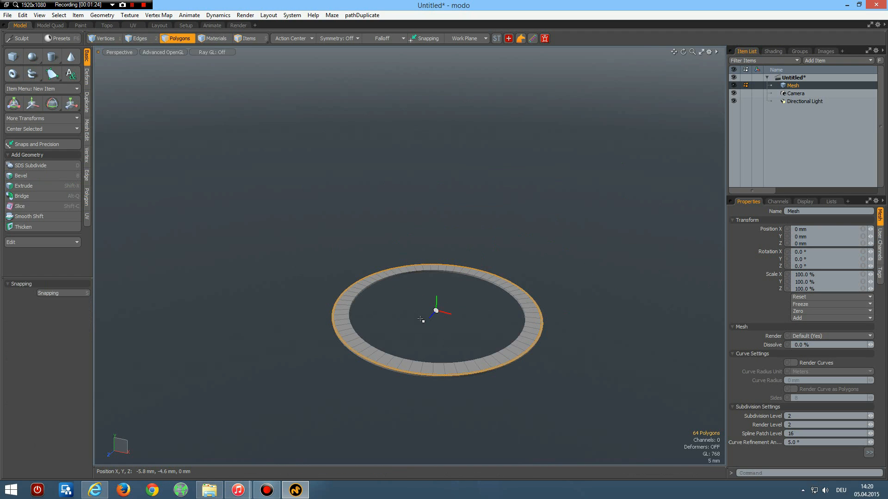
left_click(24, 186)
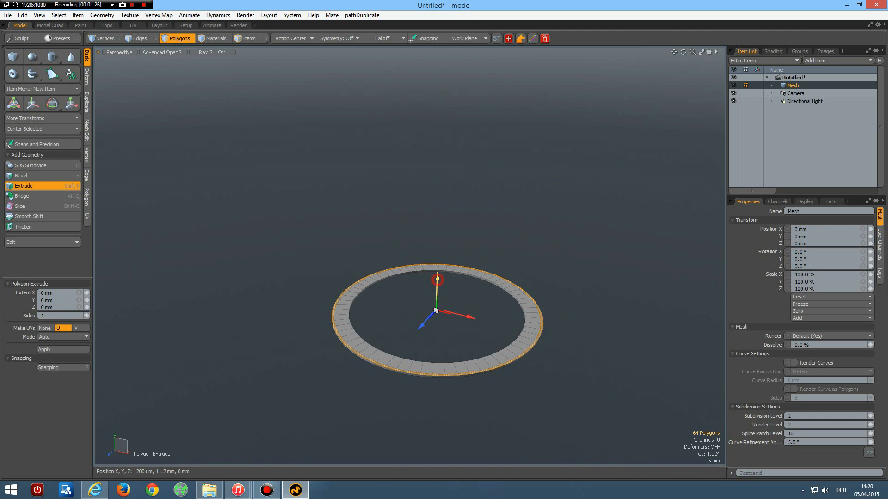
left_click_drag(436, 277, 442, 102)
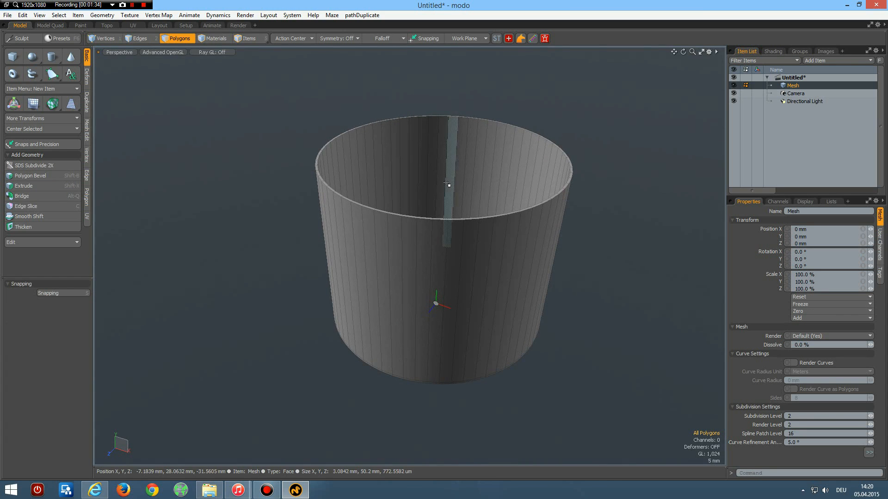
Loop-slice the cup wall with a count of 10 horizontal edge loops.
left_click(138, 38)
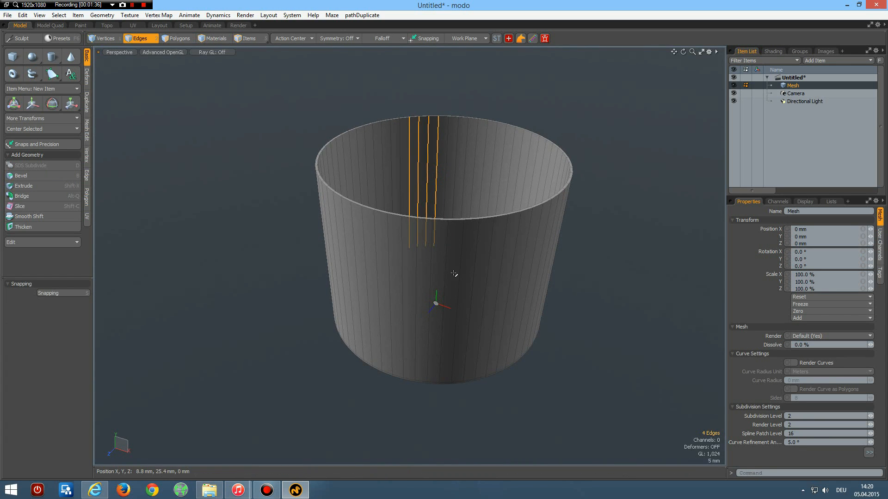
left_click(26, 205)
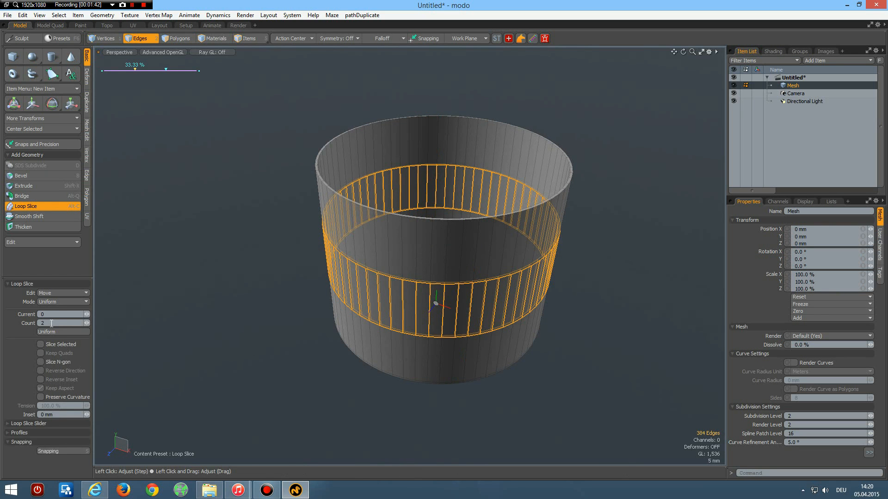
type("10")
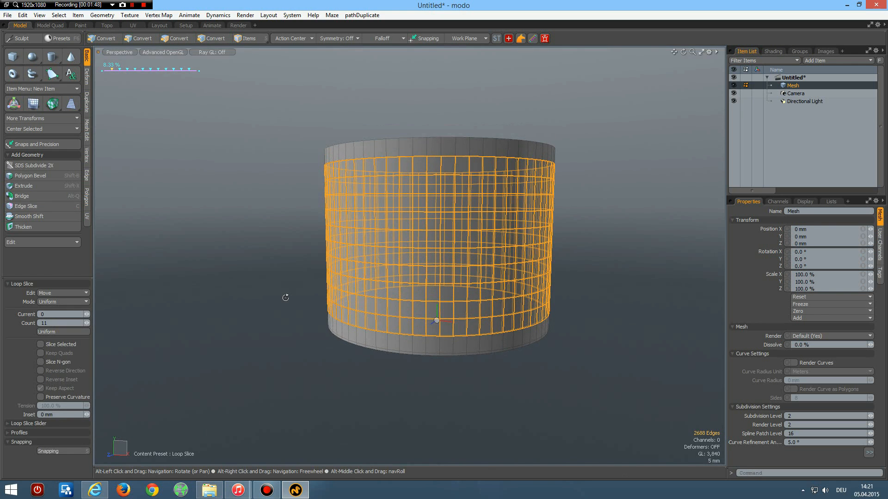
left_click(141, 38)
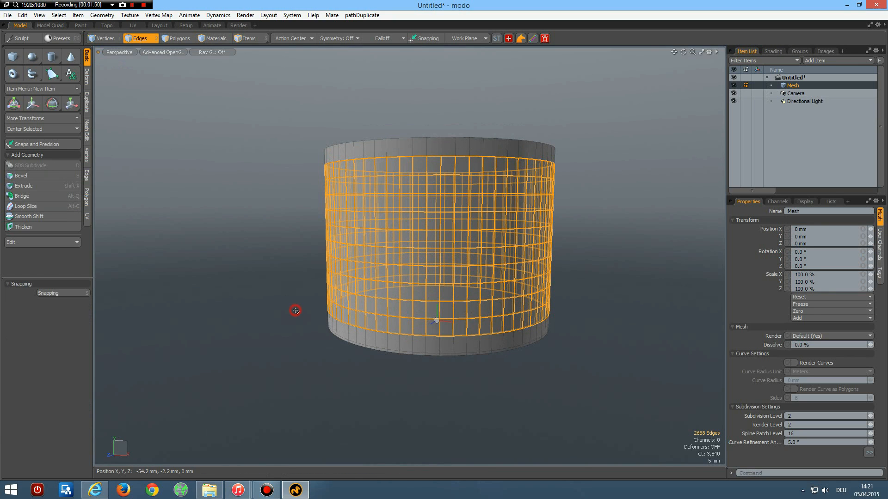
In Front view with Linear falloff, flare the wall wider toward the top, then return to Perspective.
left_click(302, 308)
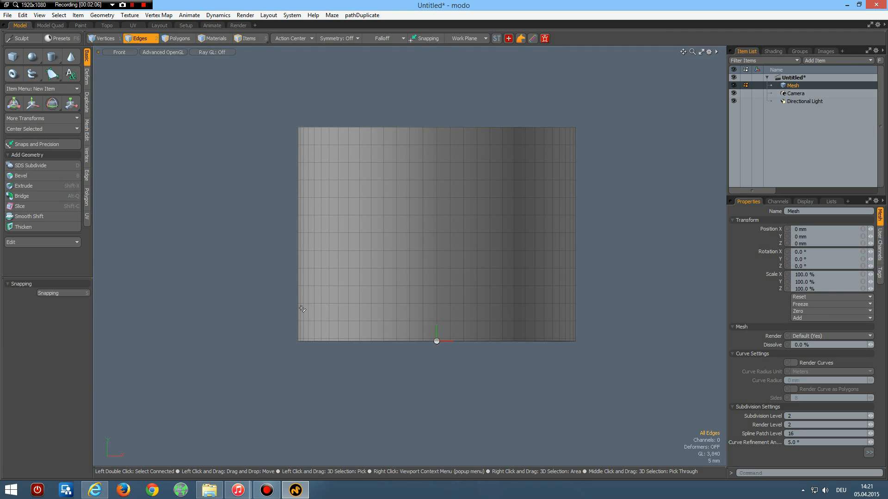
left_click(382, 38)
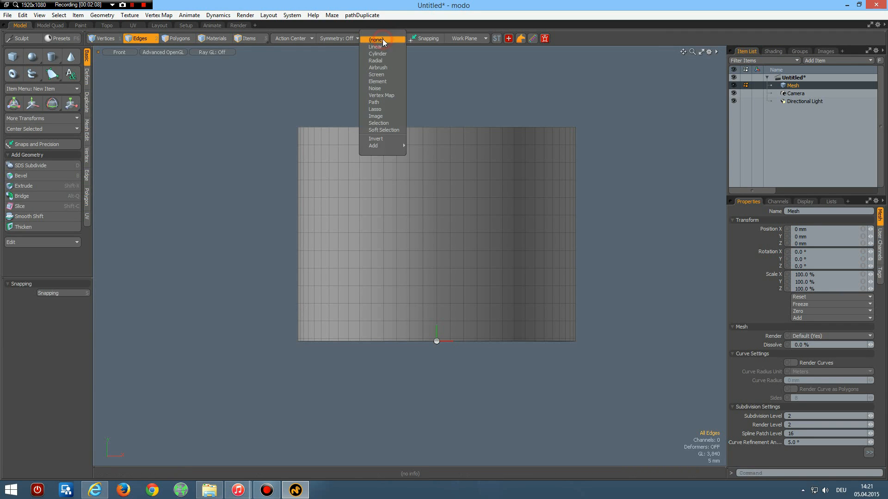
left_click(376, 47)
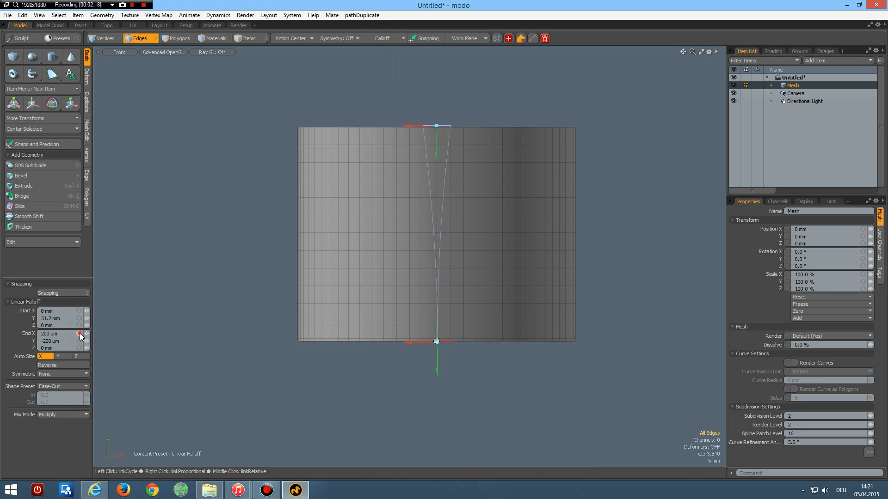
left_click(80, 335)
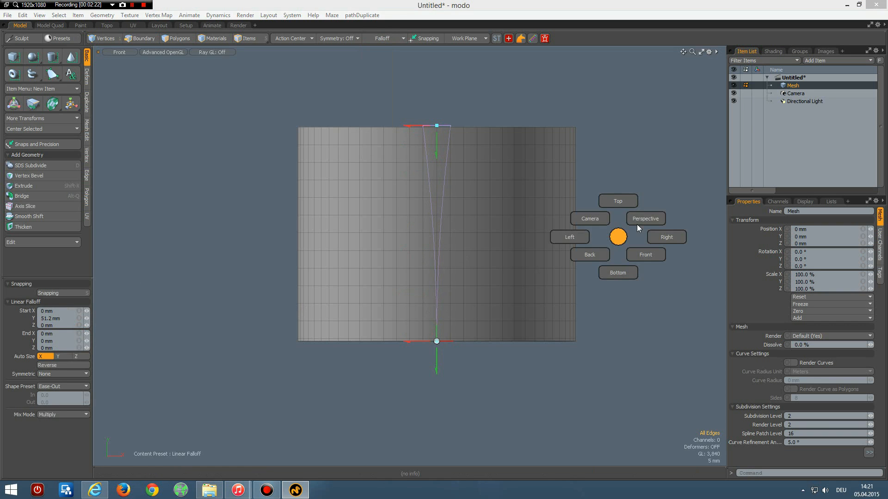
left_click(645, 218)
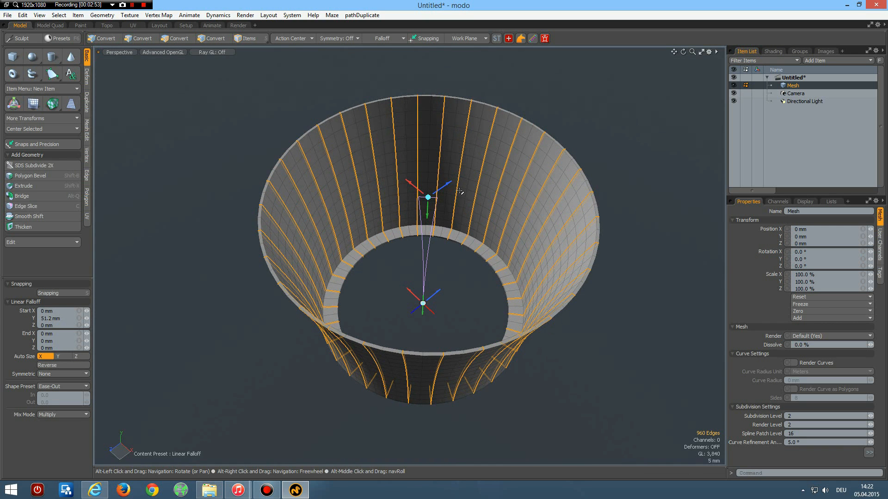
Select alternating vertical edge loops and scale them into pleated ridges.
left_click(140, 38)
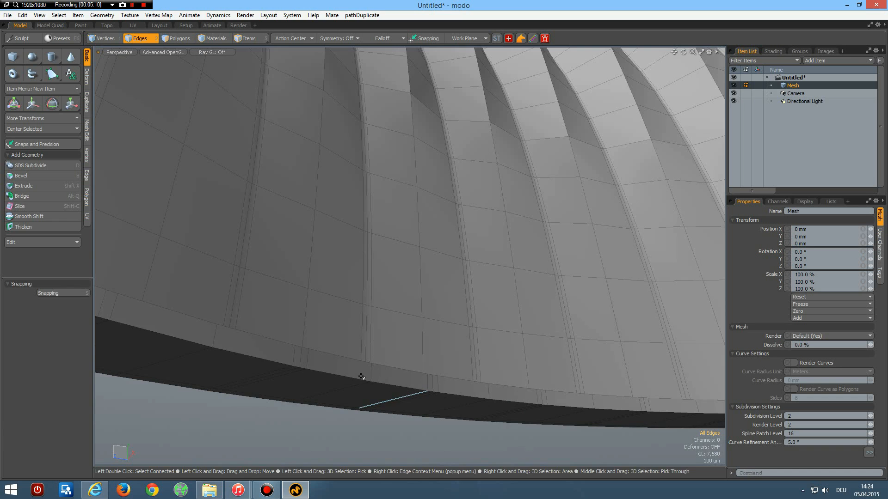
Select the base rim edge loops and add tight supporting loops beside them.
left_click(179, 38)
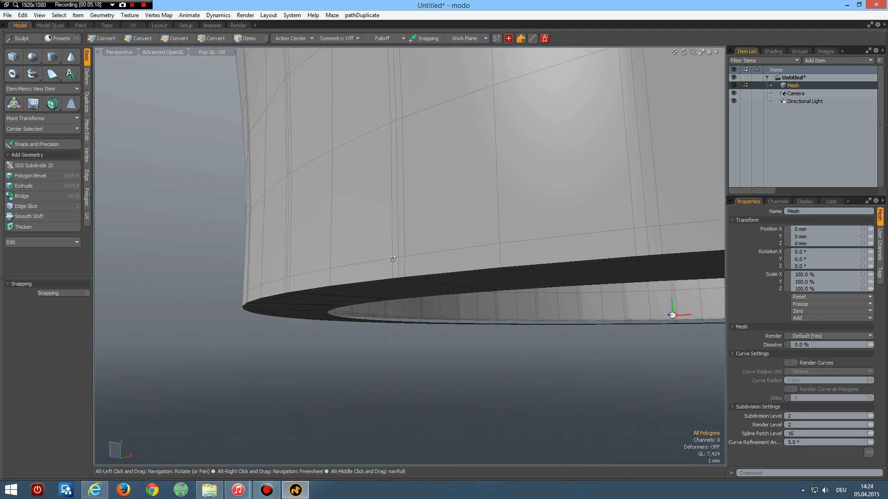
left_click(140, 38)
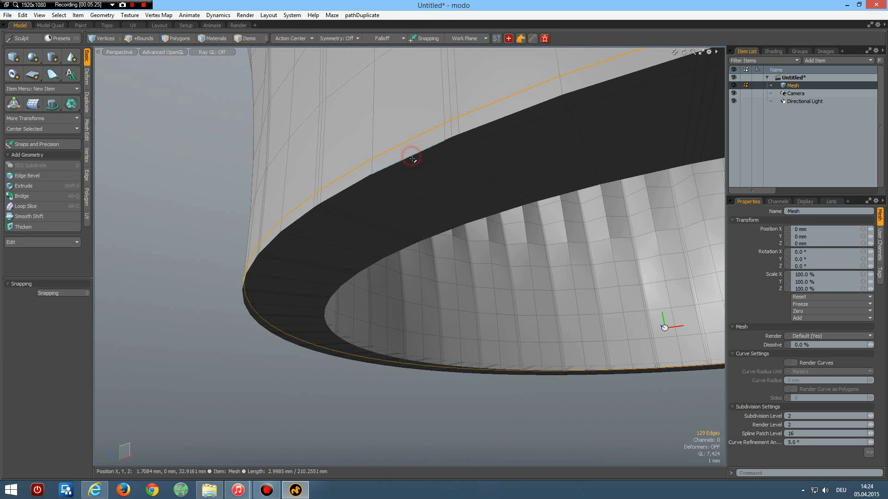
left_click(139, 38)
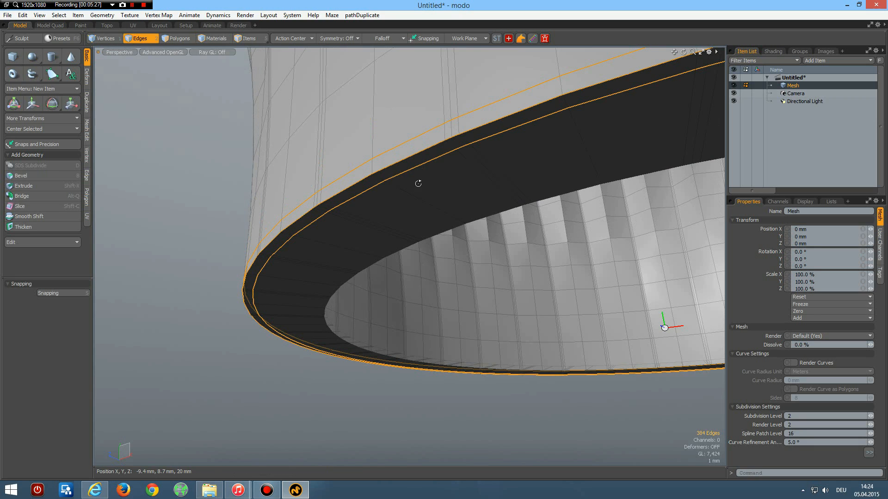
left_click(417, 183)
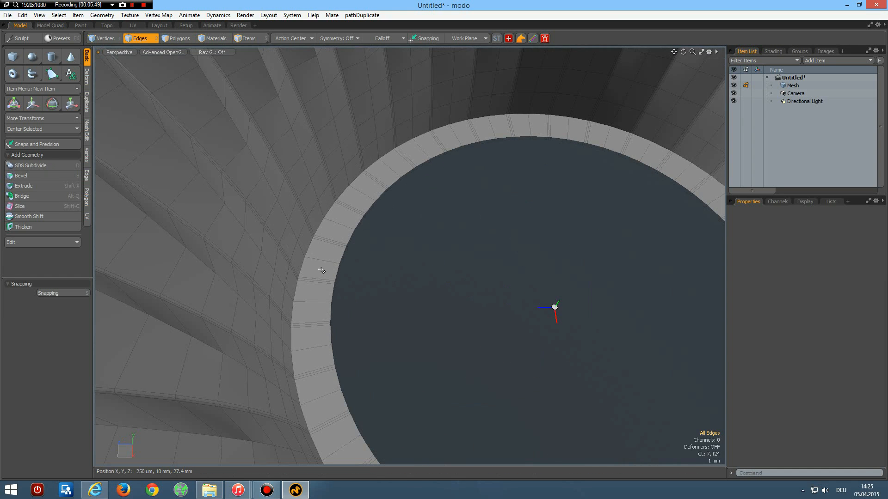
Select all polygons of the pleated wrapper mesh.
left_click(178, 38)
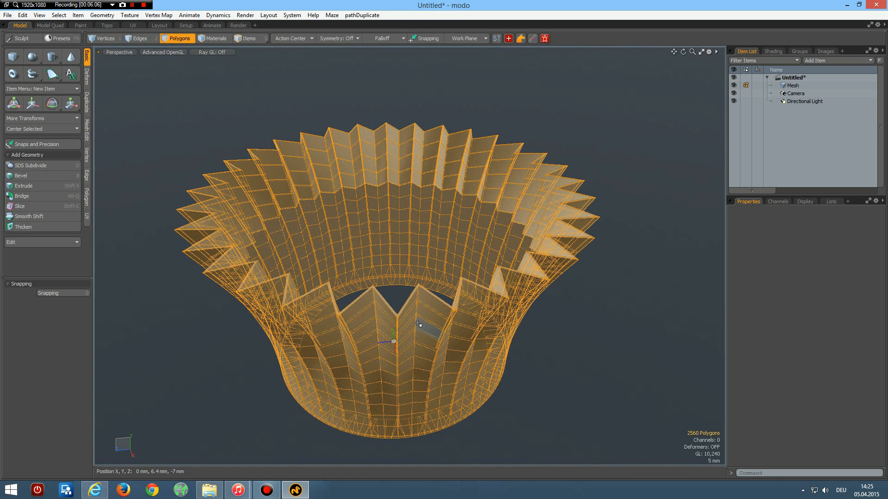
left_click(70, 102)
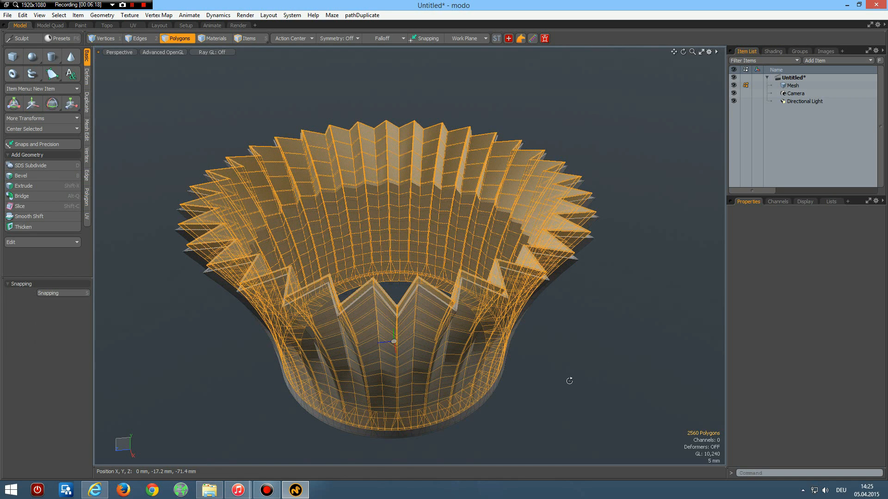
Assign a new polygon material named C1 to the wrapper.
left_click_drag(568, 380, 560, 386)
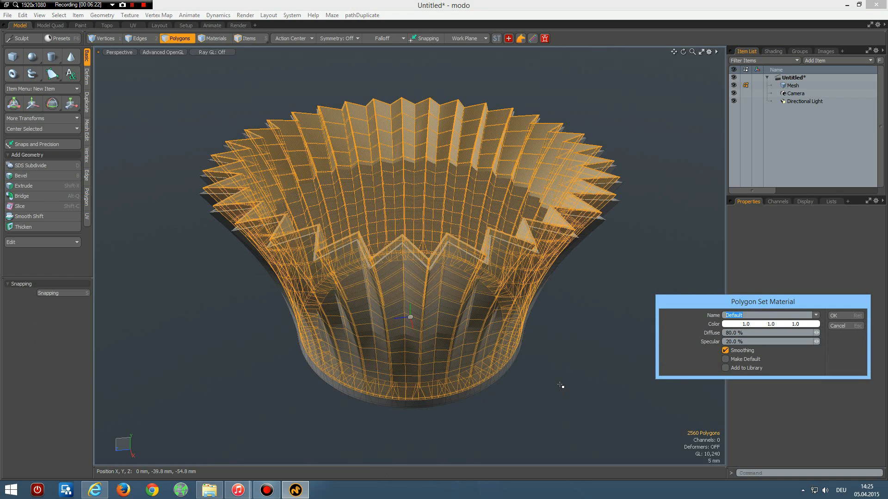
type("C1")
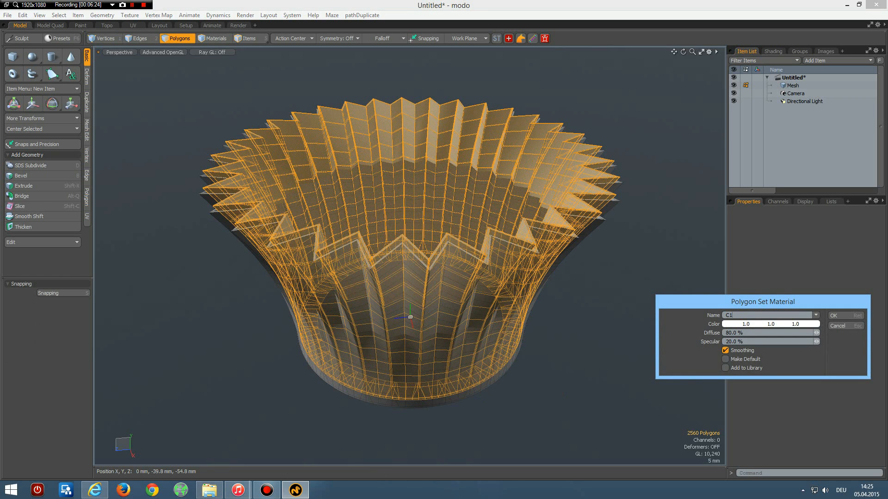
left_click(844, 315)
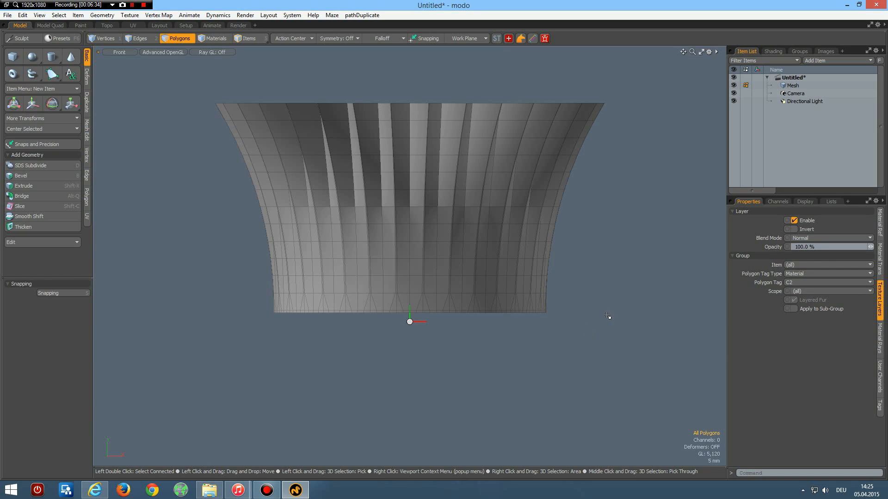
mouse_move(226, 162)
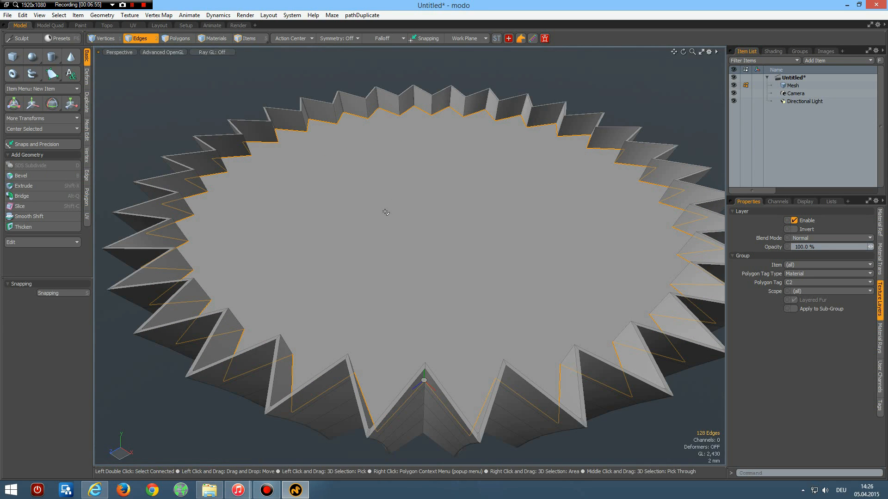
Fill the open top rim with a single cap polygon and select it for transforming.
left_click(179, 38)
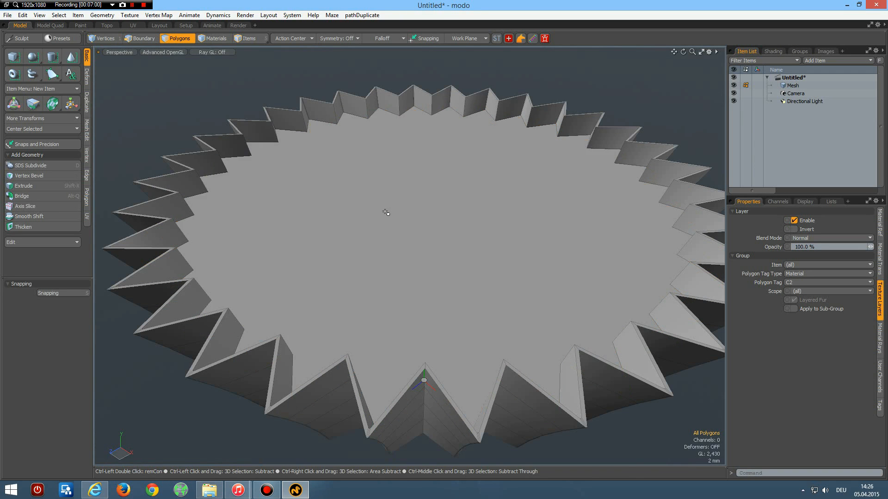
left_click(389, 202)
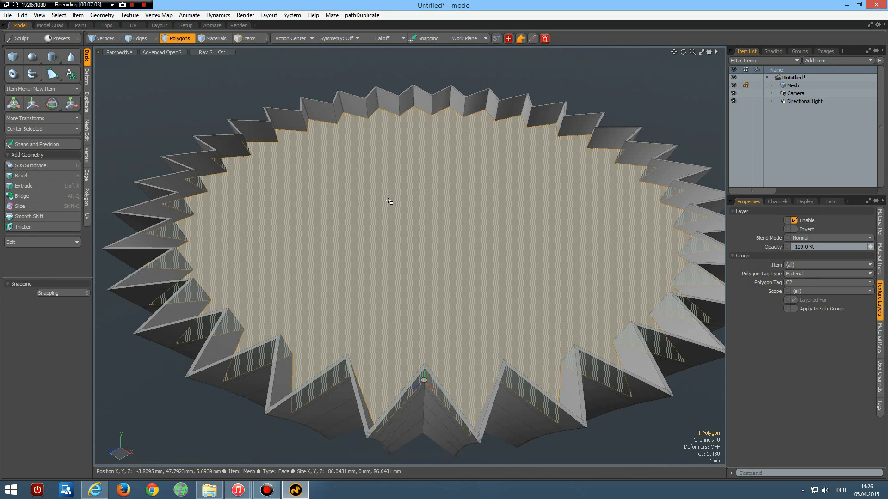
left_click(22, 175)
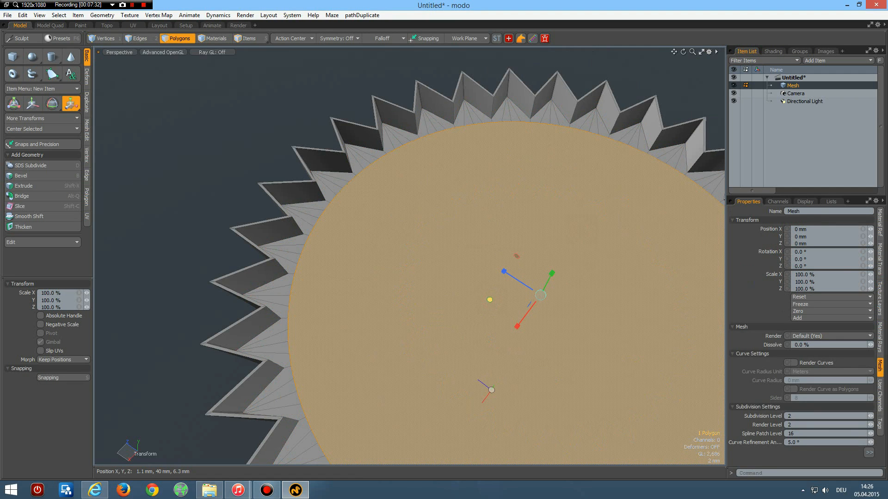
Split the wrapper's cap into triangles meeting at a central point using Spikey.
left_click_drag(489, 300, 430, 286)
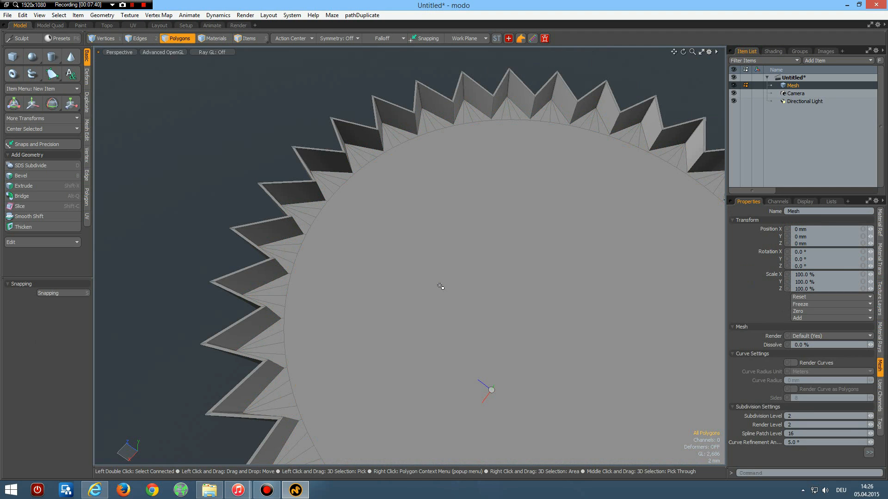
left_click(440, 286)
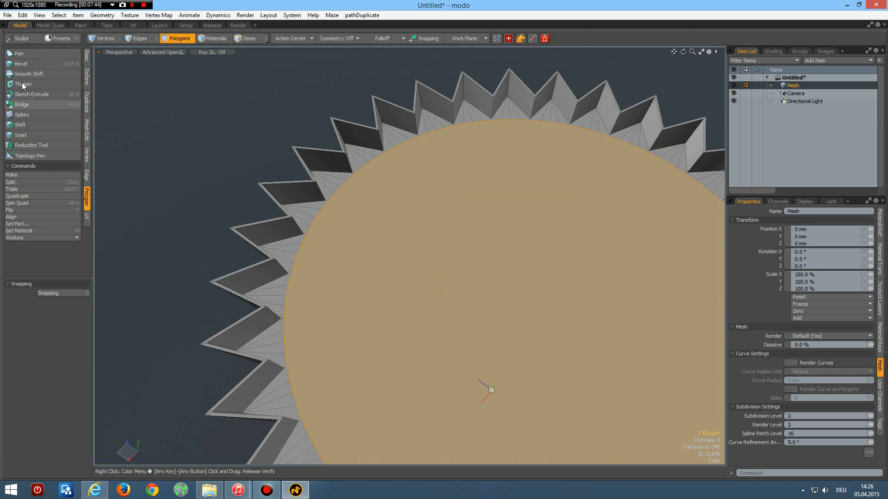
left_click(22, 114)
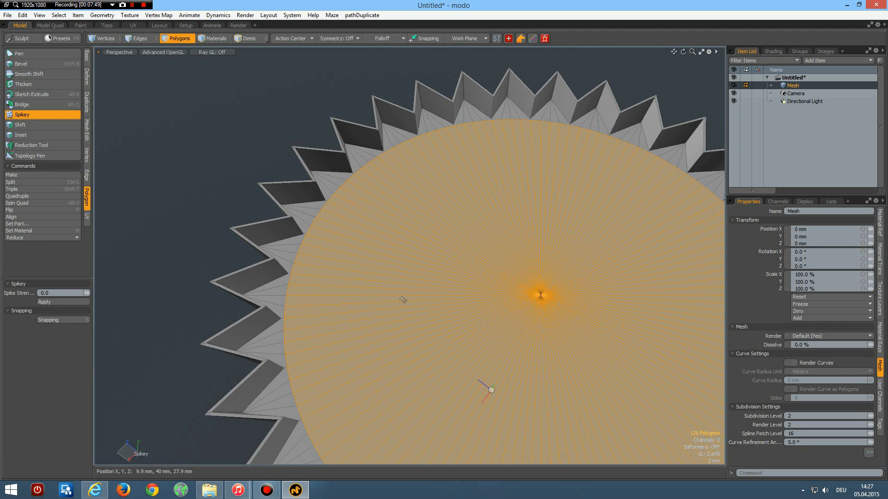
Bevel the cap's center vertex with an inset of .5 (500 um).
left_click(102, 38)
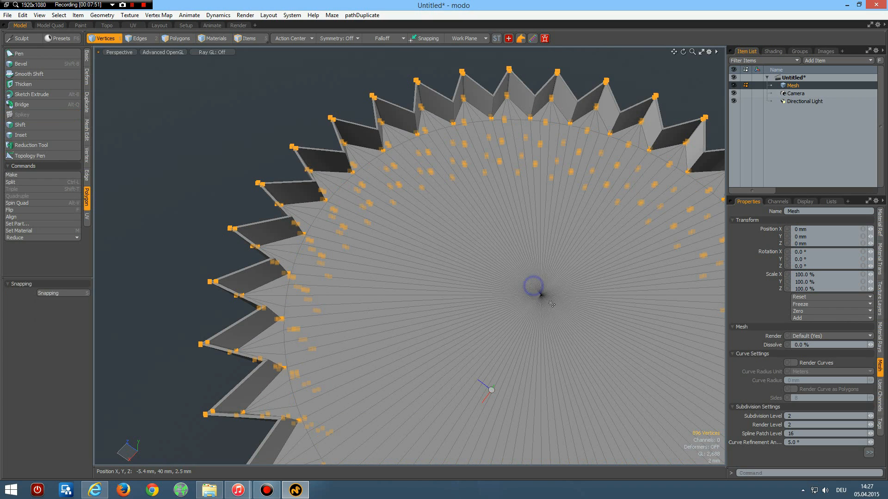
left_click(539, 295)
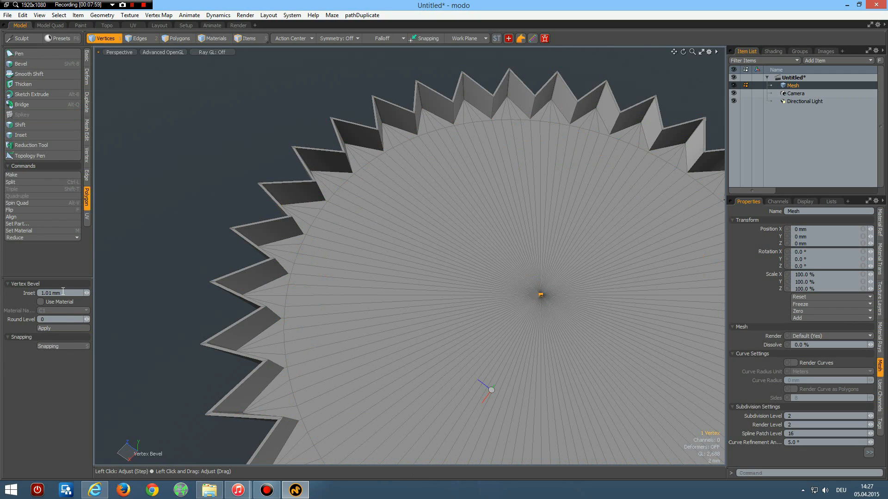
triple_click(51, 293)
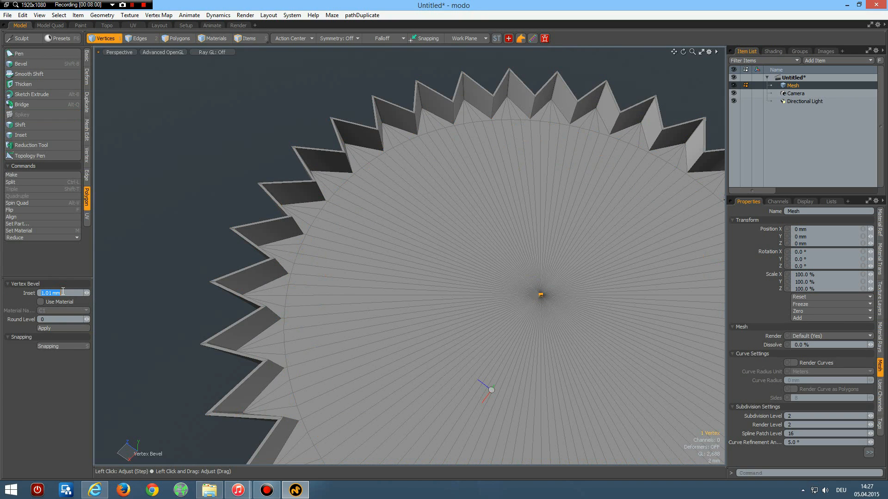
type(".5")
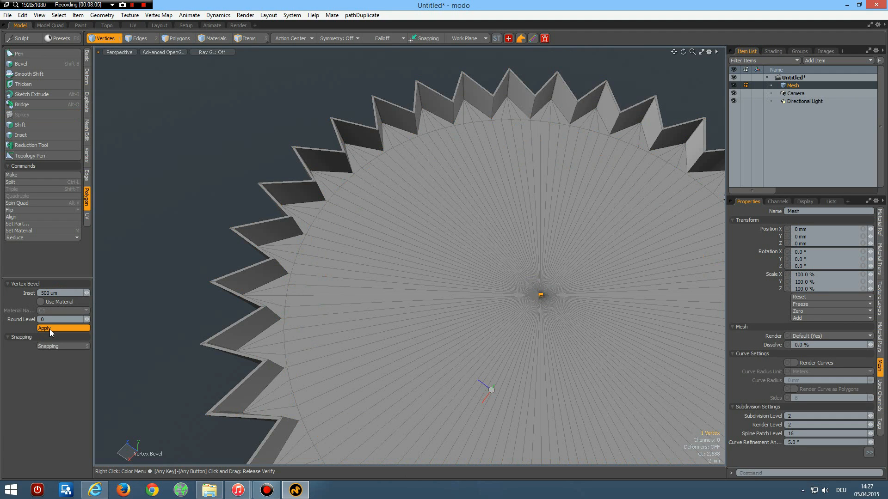
left_click(44, 328)
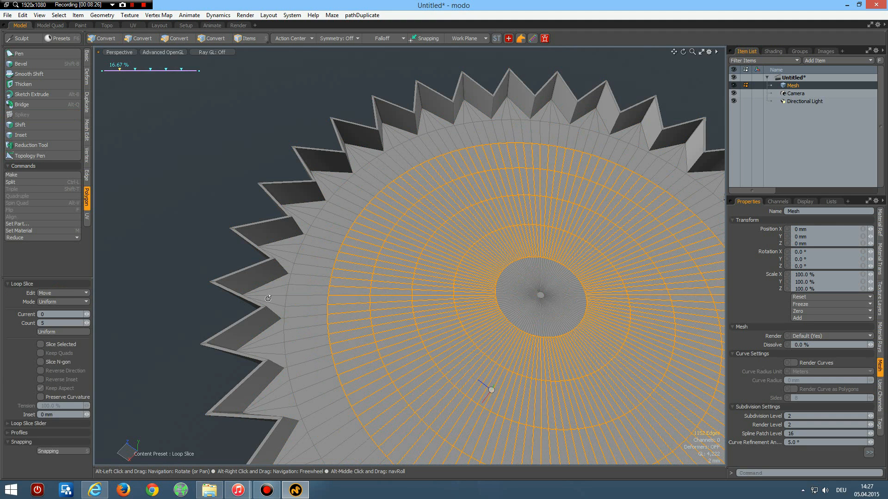
Loop Slice the cap into five rings and pull its center up into a dome with a radial falloff.
left_click(180, 38)
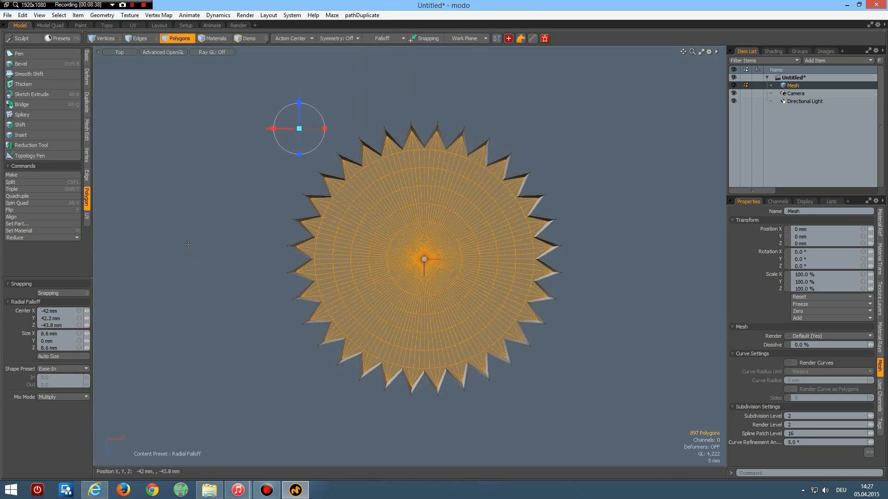
left_click(49, 356)
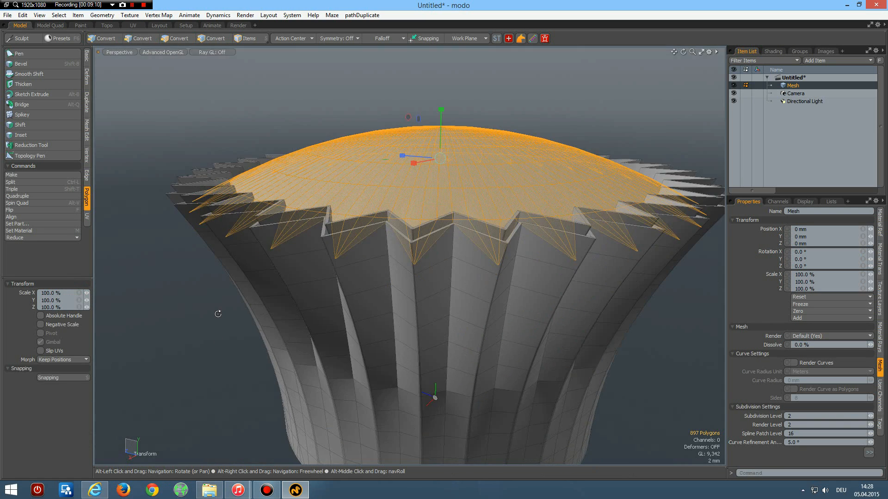
Assign the dome polygons a new material named cake.
left_click(178, 39)
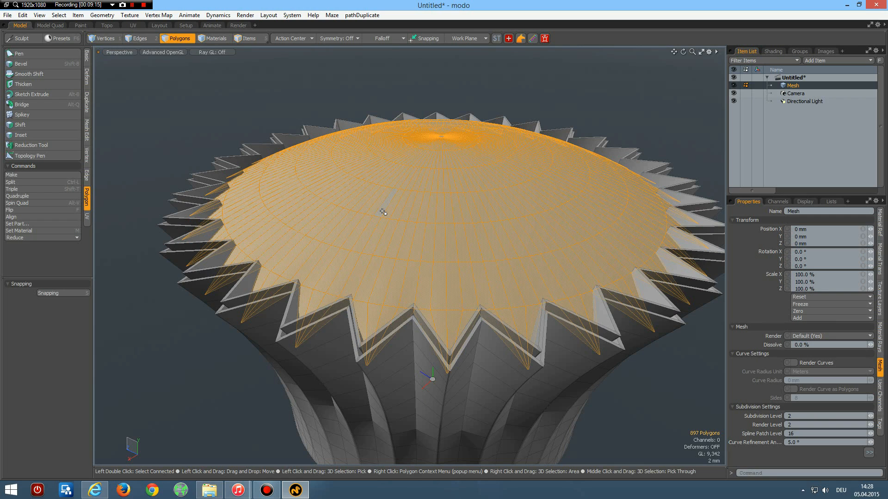
mouse_move(382, 214)
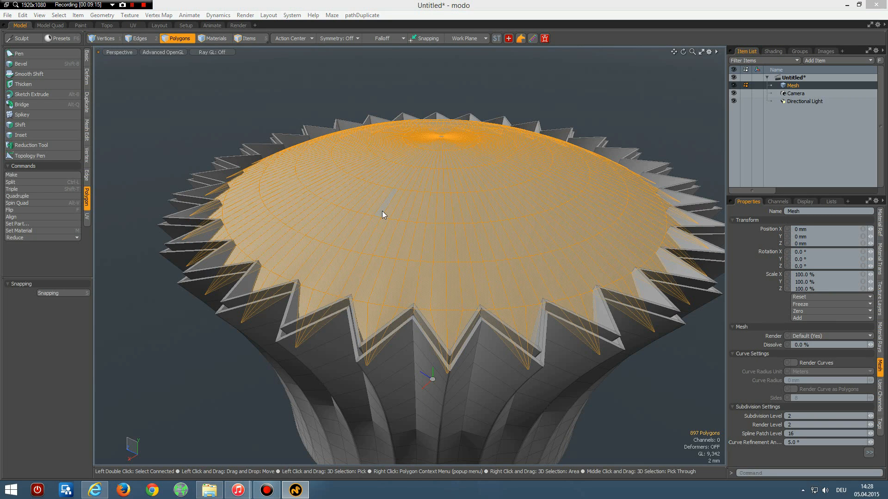
left_click(18, 230)
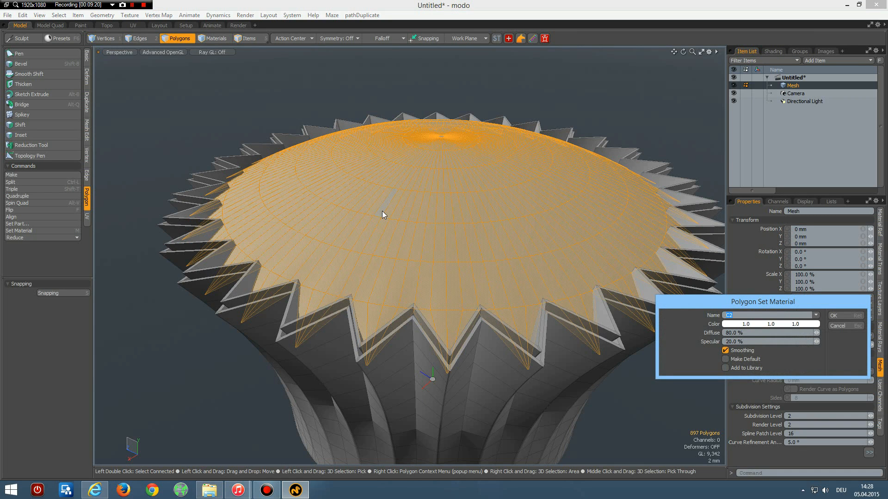
type("cak")
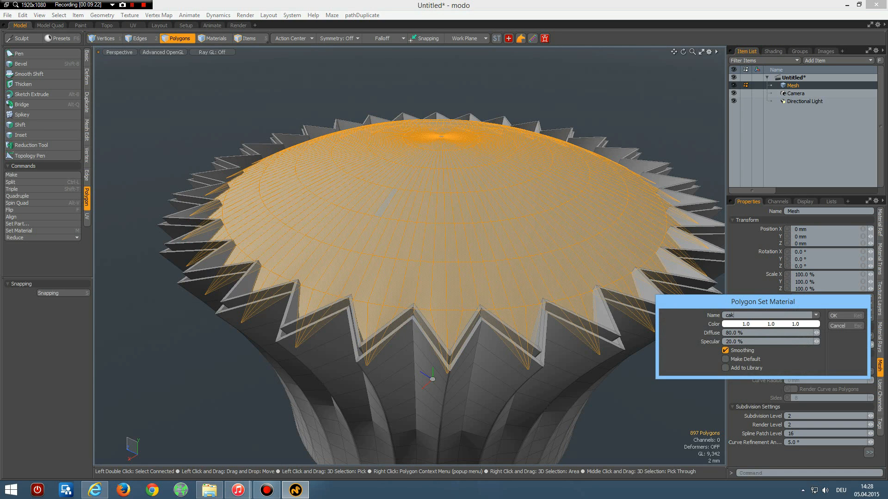
left_click(832, 316)
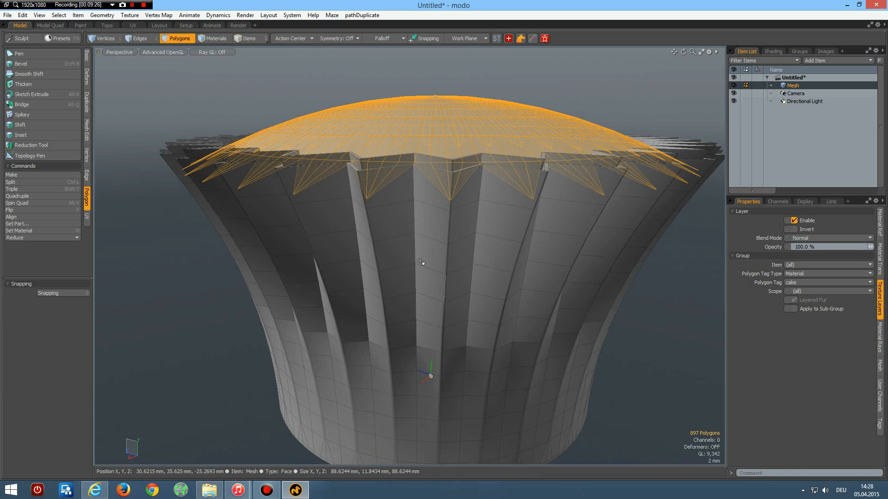
Assign the polygon ring below the wrapper rim a new material named C3.
left_click(406, 252)
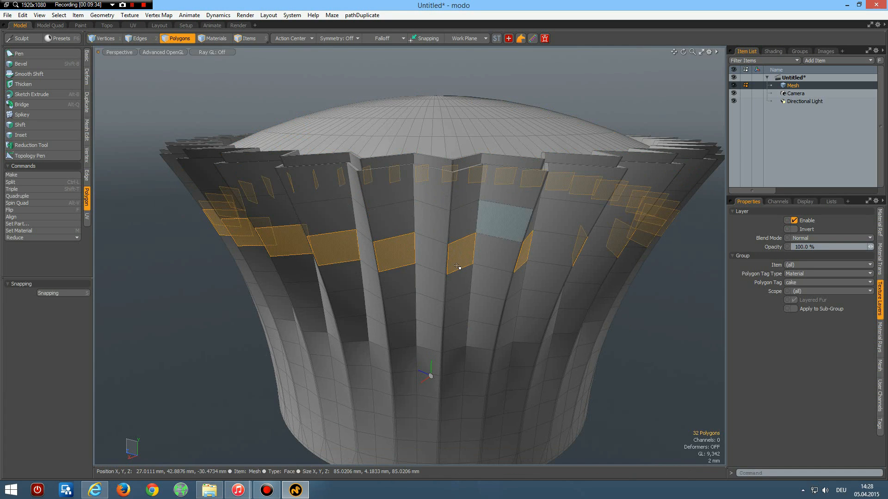
left_click(490, 255)
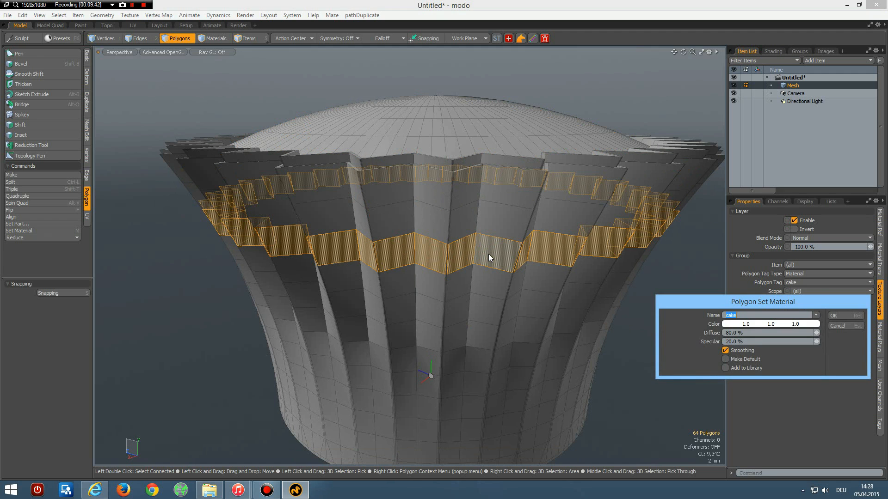
type("C3")
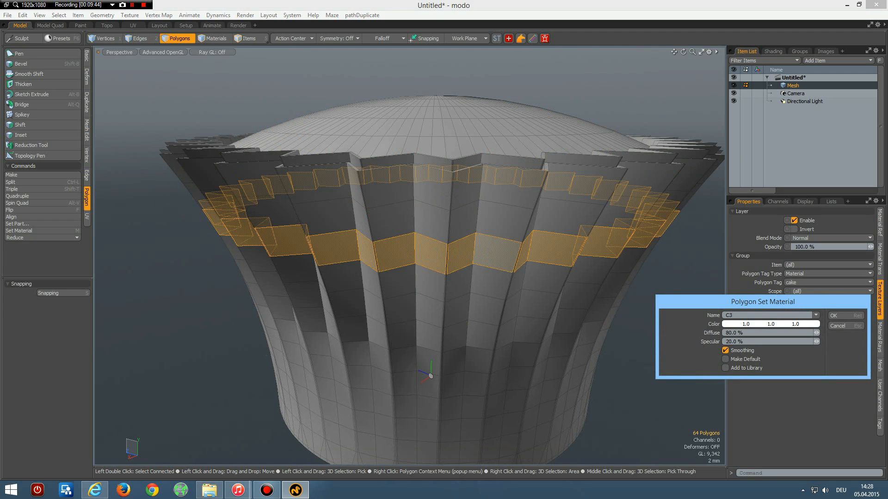
left_click(833, 316)
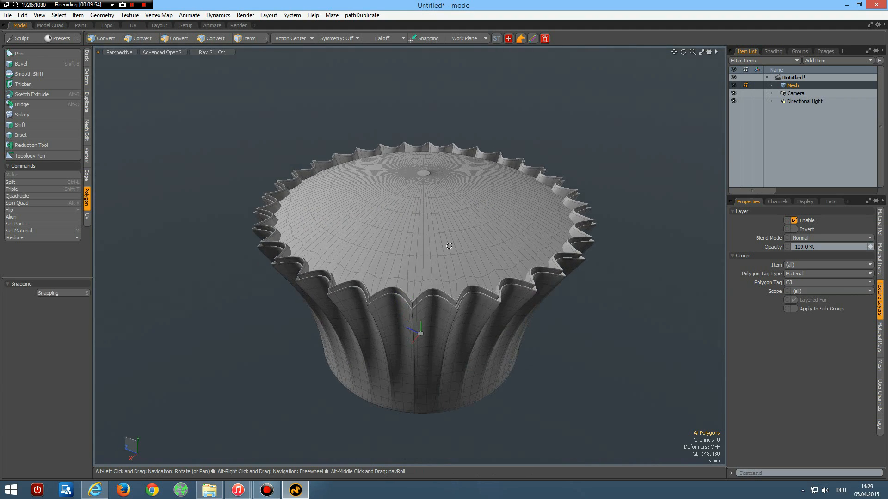
Orbit around the subdivided cupcake to inspect it from different angles.
left_click_drag(447, 238, 444, 235)
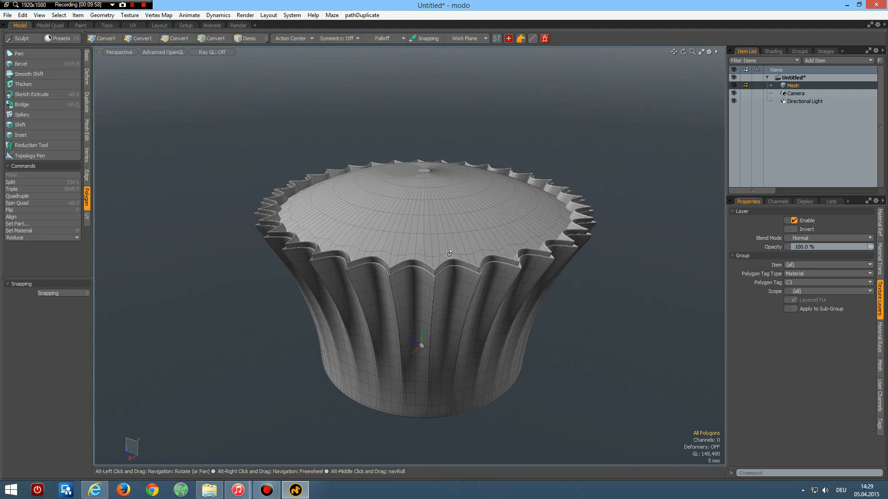
left_click_drag(450, 254, 425, 220)
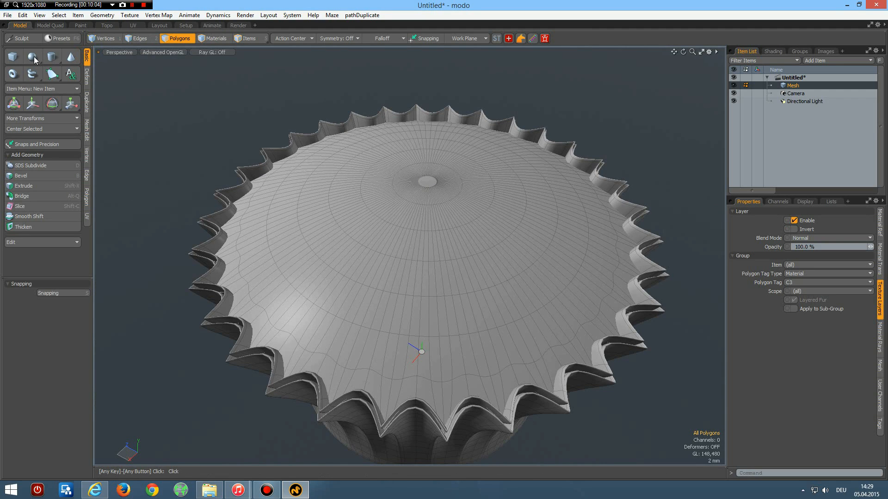
Create a small sphere primitive in Sphere Mode on top of the dome and select it.
left_click(32, 57)
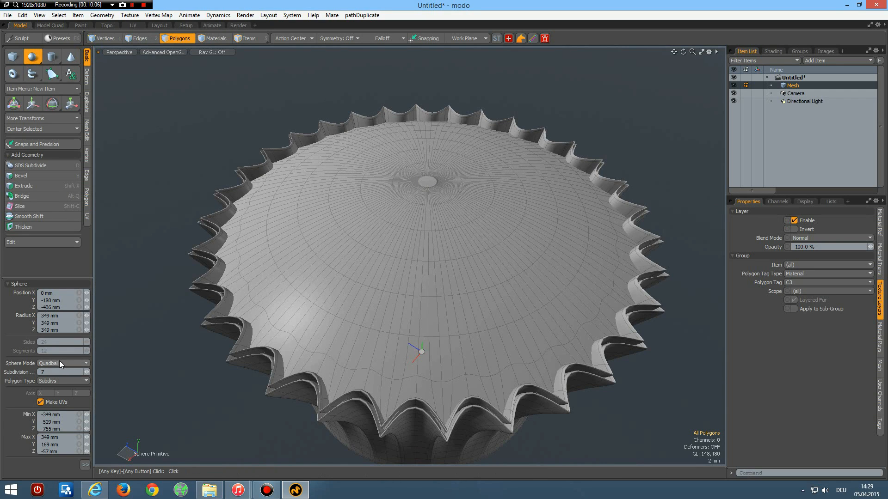
left_click(62, 371)
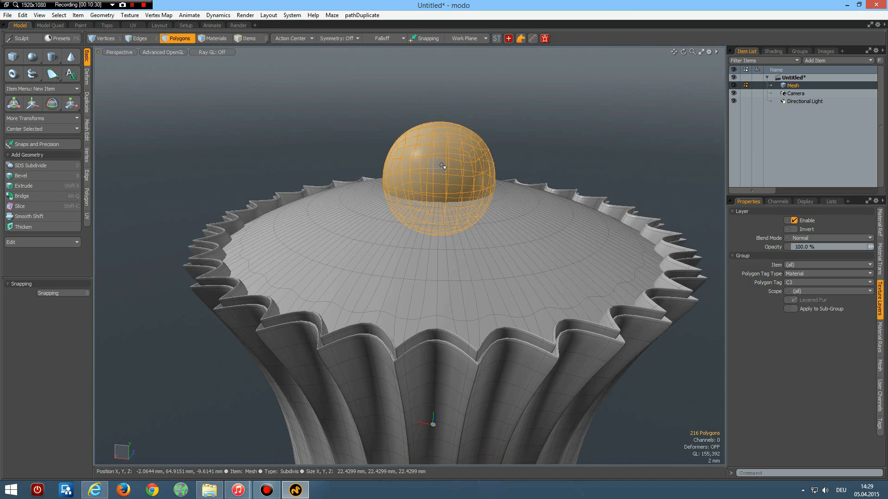
left_click(71, 103)
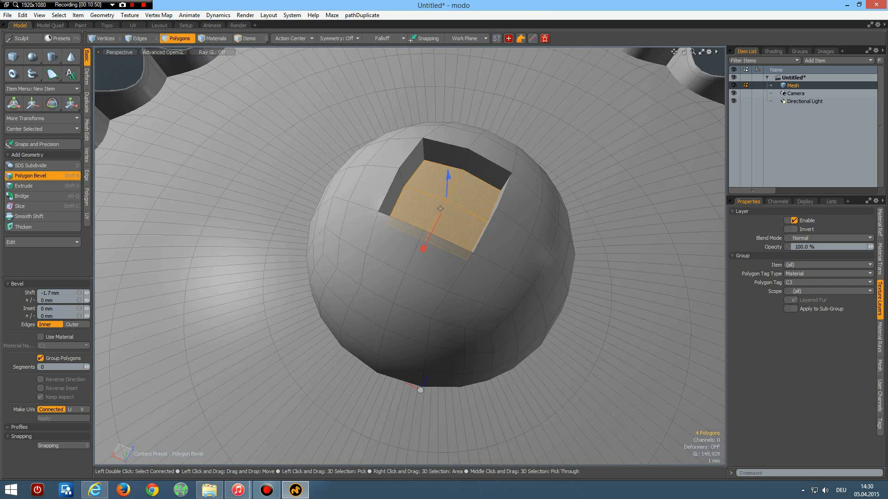
Bevel the cherry's top center vertex into a small square face and select it.
left_click(104, 38)
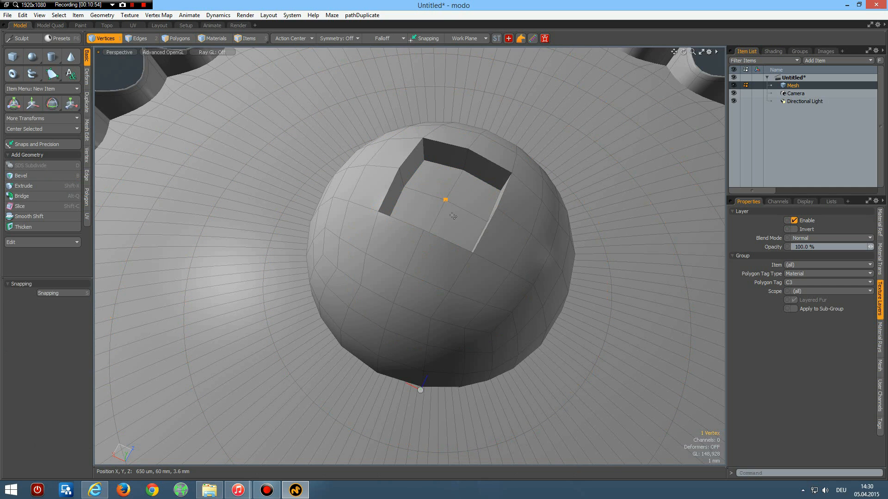
left_click(21, 175)
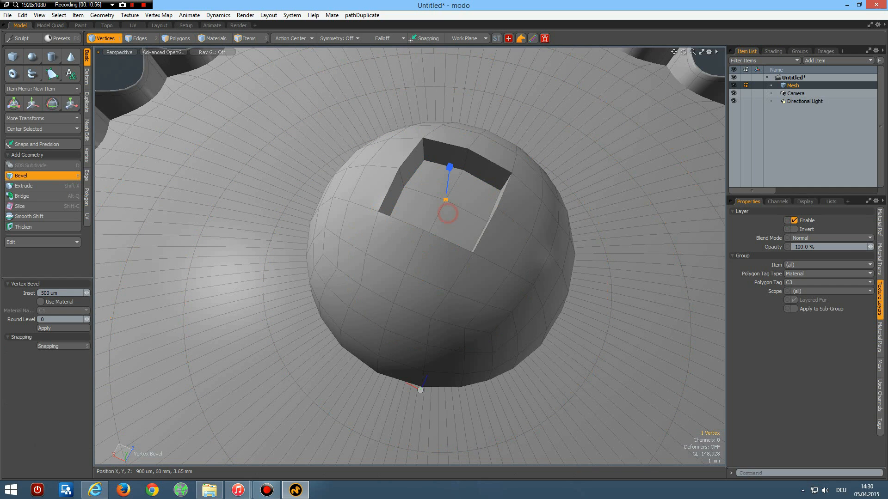
left_click_drag(449, 213, 475, 216)
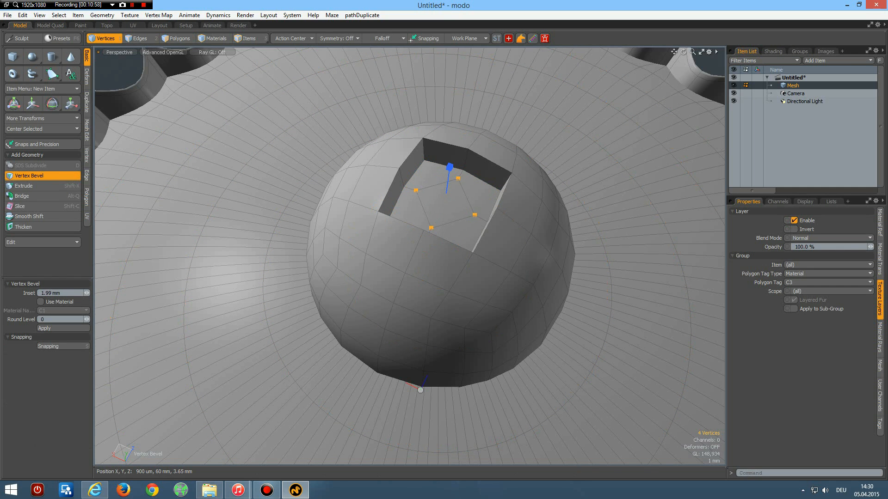
left_click(179, 38)
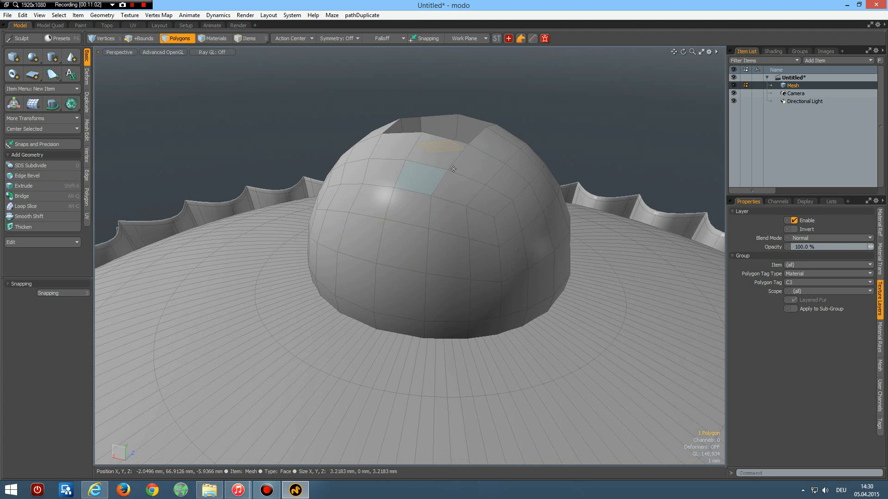
Extrude the square face up into a tall stem and loop-slice it into segments.
left_click(24, 186)
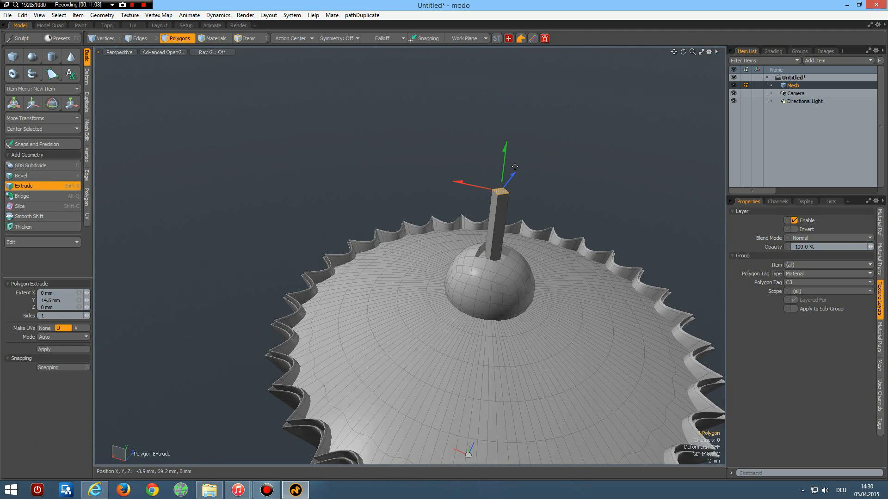
left_click_drag(503, 150, 507, 122)
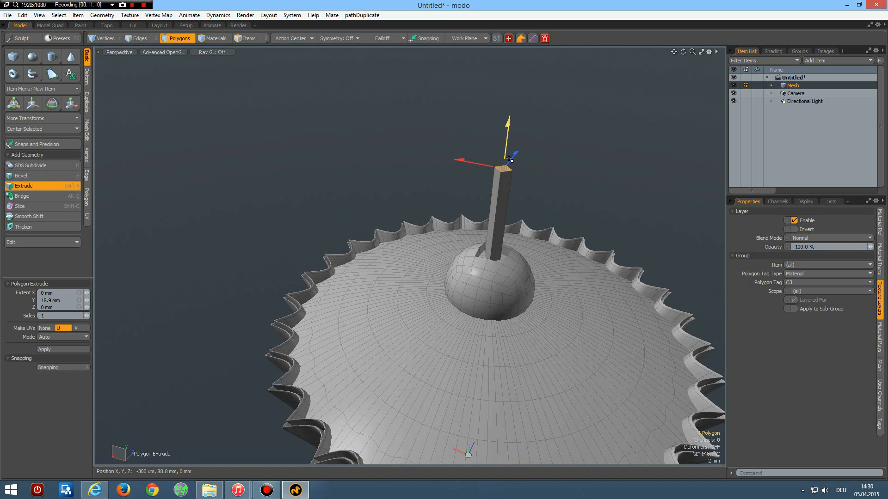
left_click(140, 38)
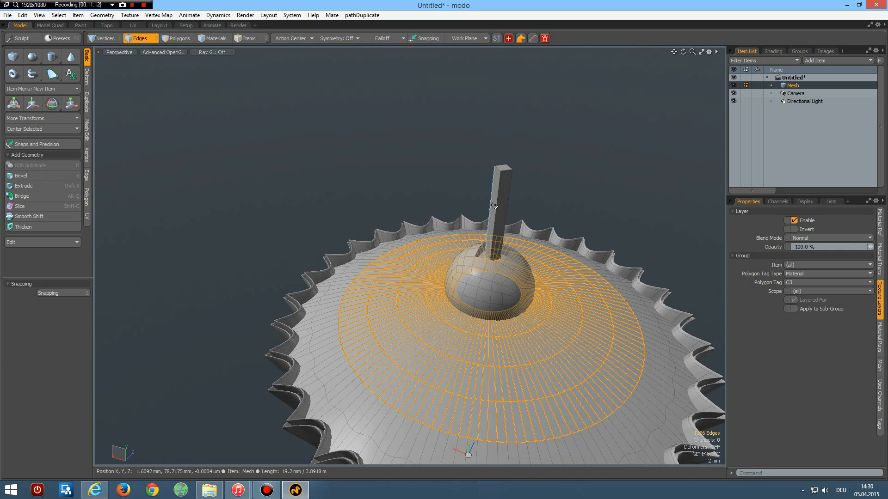
left_click(25, 205)
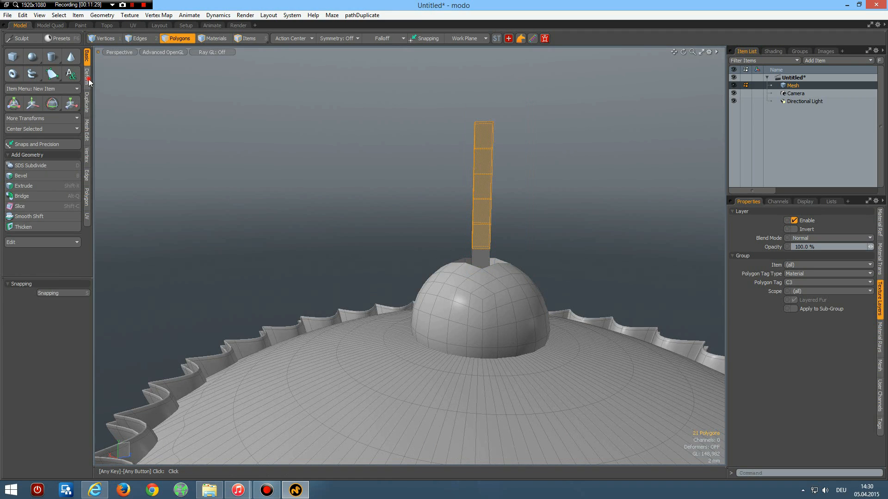
left_click(21, 146)
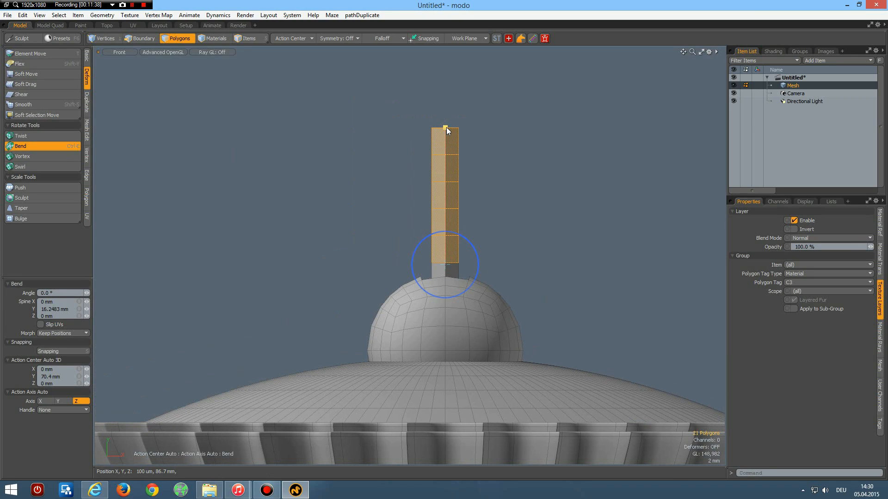
Bend the stem from a pivot at its base so it curves over to one side.
left_click_drag(445, 130, 446, 155)
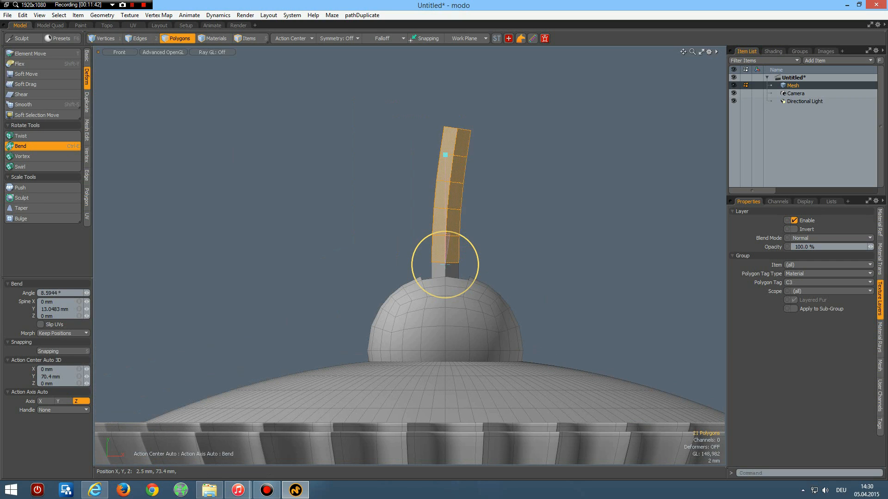
left_click_drag(445, 154, 532, 187)
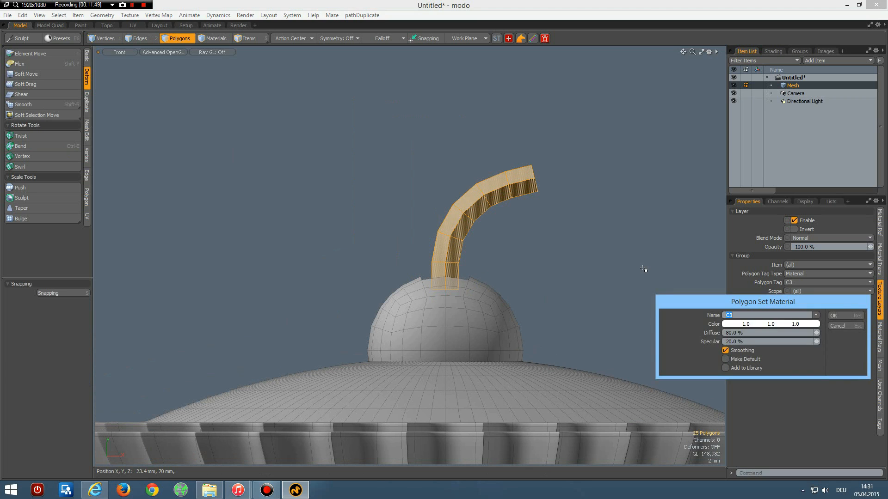
Assign the stem a Stem material and the cherry sphere a Cherry material.
type("St")
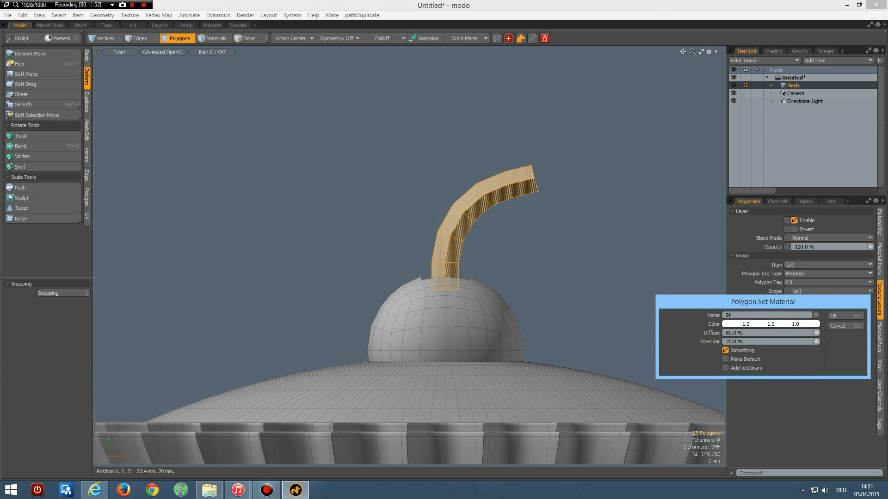
left_click(832, 315)
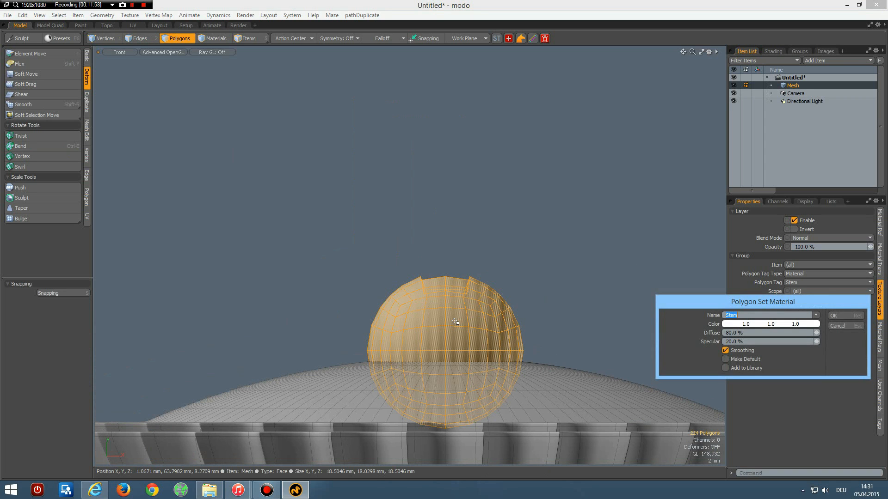
type("Cherr")
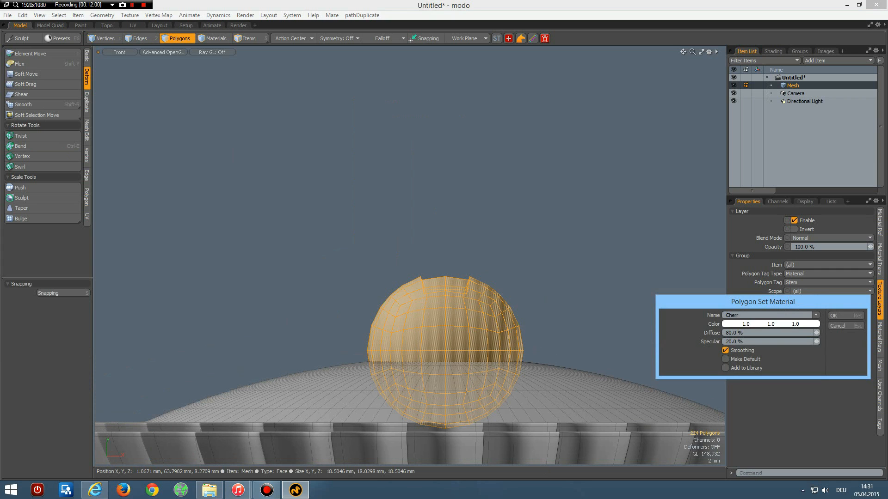
left_click(833, 315)
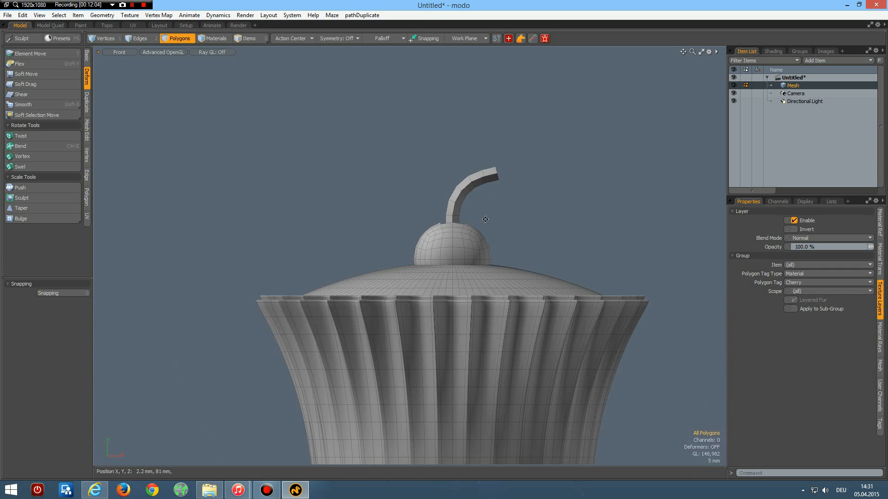
Switch the viewport to Perspective and clear the cherry polygon selection after smoothing.
left_click(484, 219)
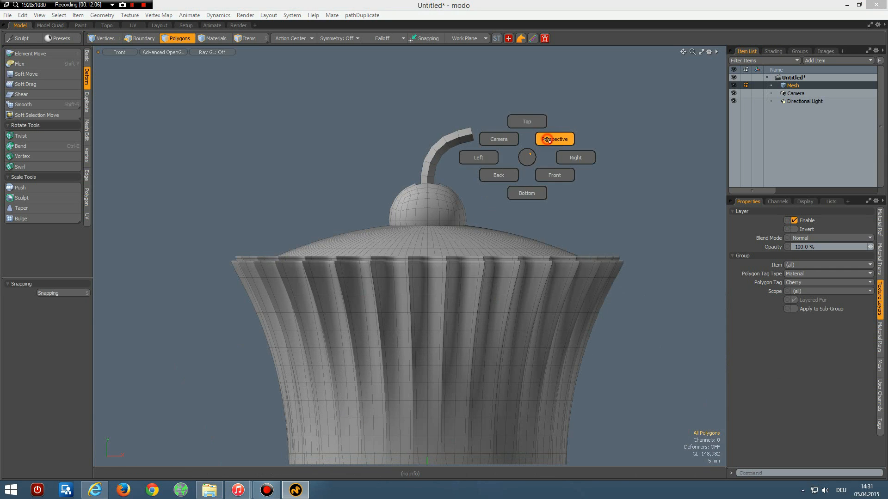
left_click(554, 138)
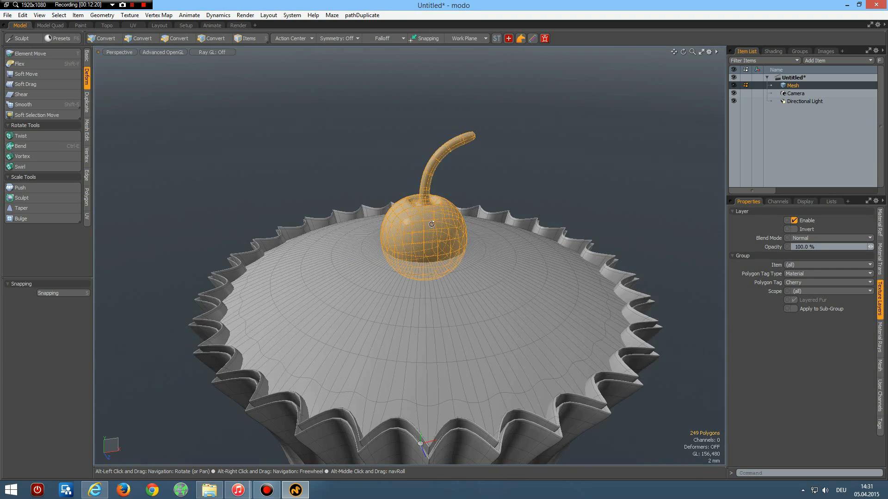
left_click(180, 37)
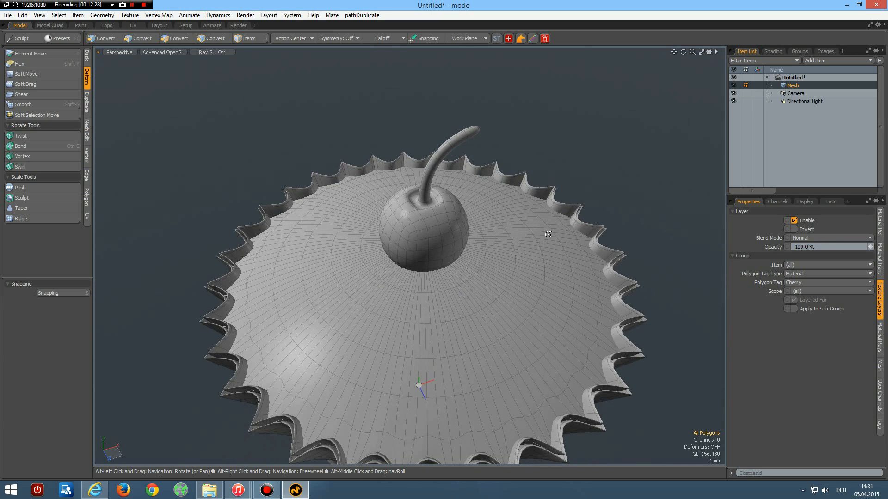
Add a new empty mesh layer, Mesh (2), from the Item List.
left_click(179, 39)
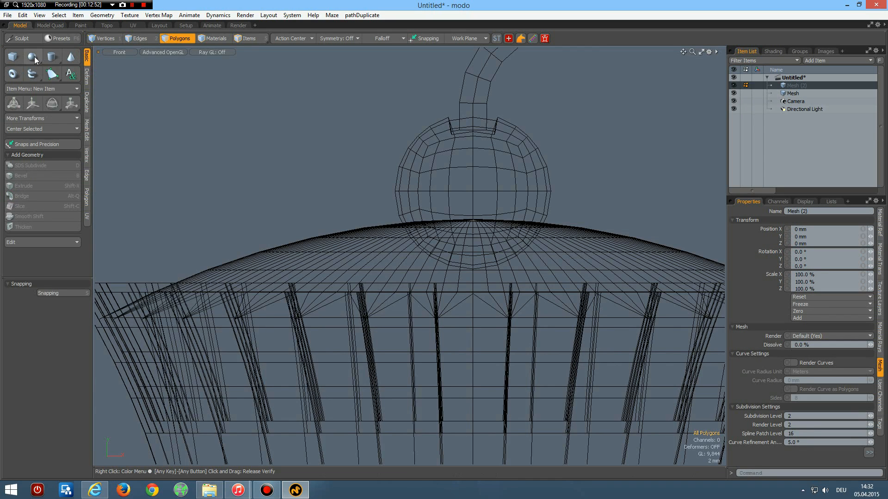
Create a small low-poly sphere on the frosting left of the cherry as a chocolate piece.
left_click(32, 57)
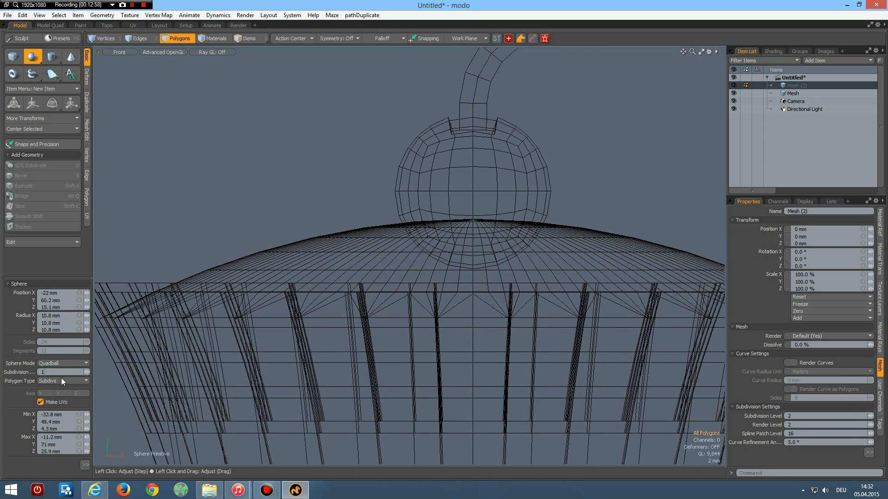
mouse_move(62, 381)
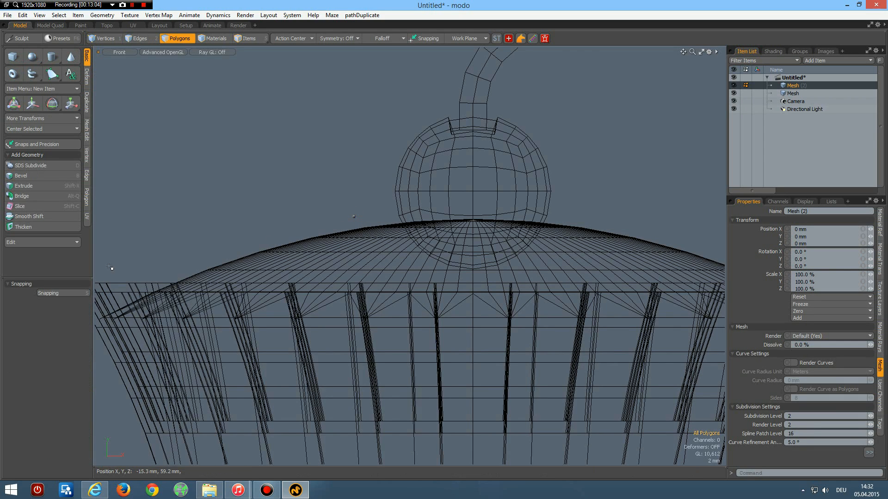
left_click(33, 57)
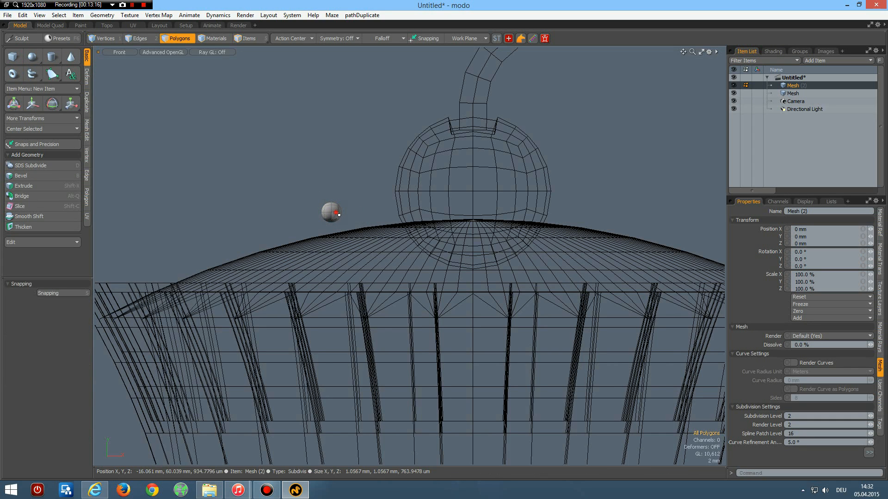
left_click(331, 214)
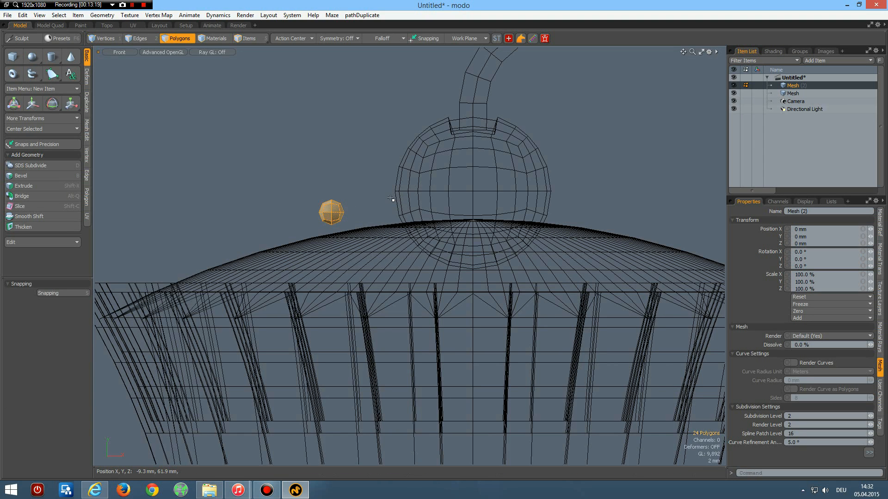
left_click(786, 85)
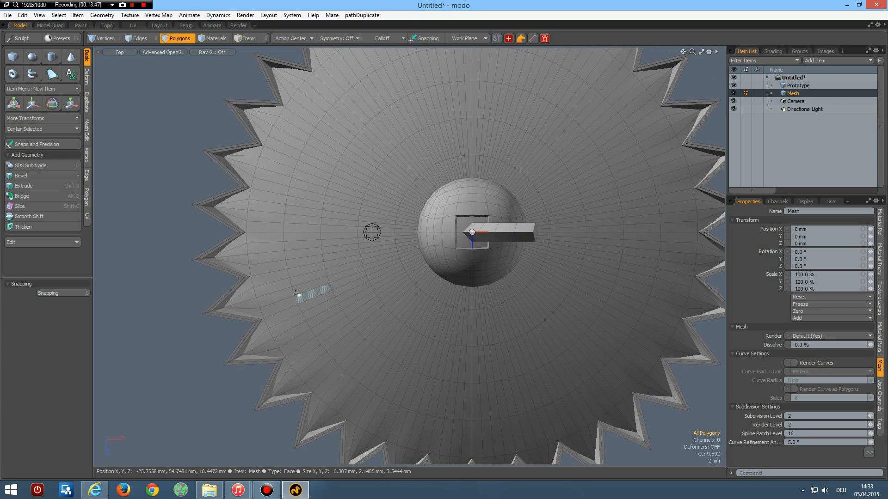
Select a scattering of vertices across the frosting dome for the chocolate points layer.
left_click(105, 38)
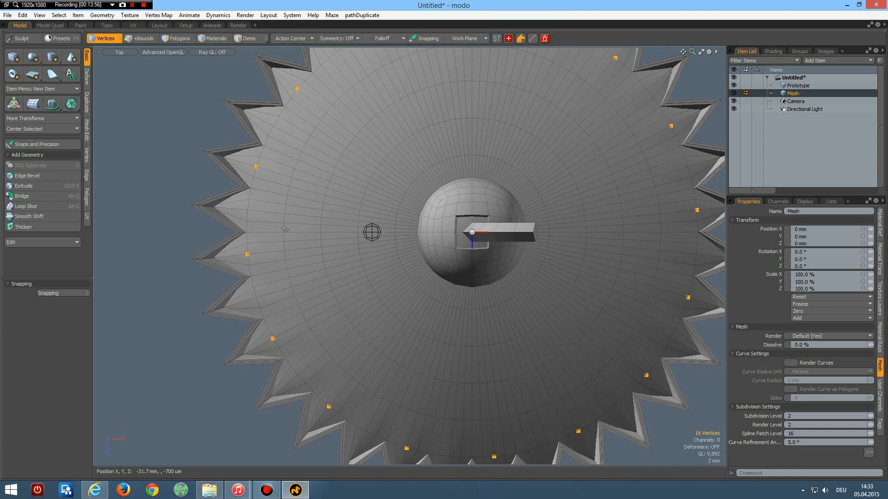
left_click(288, 277)
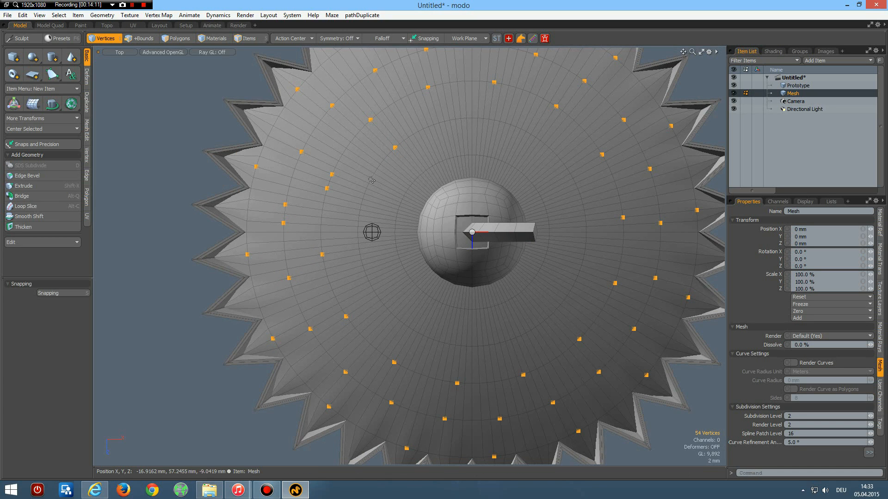
left_click(137, 38)
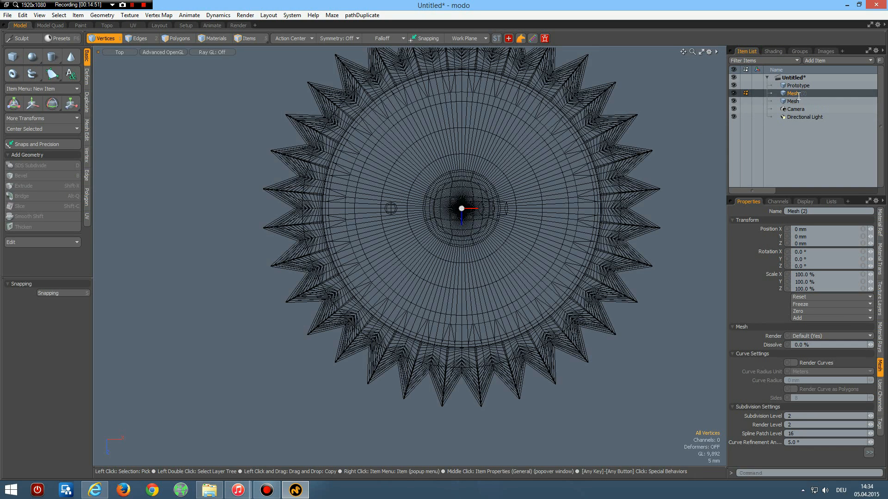
Name the points layer and set the Replicator to instance Prototype across Points.
double_click(792, 92)
type("Points")
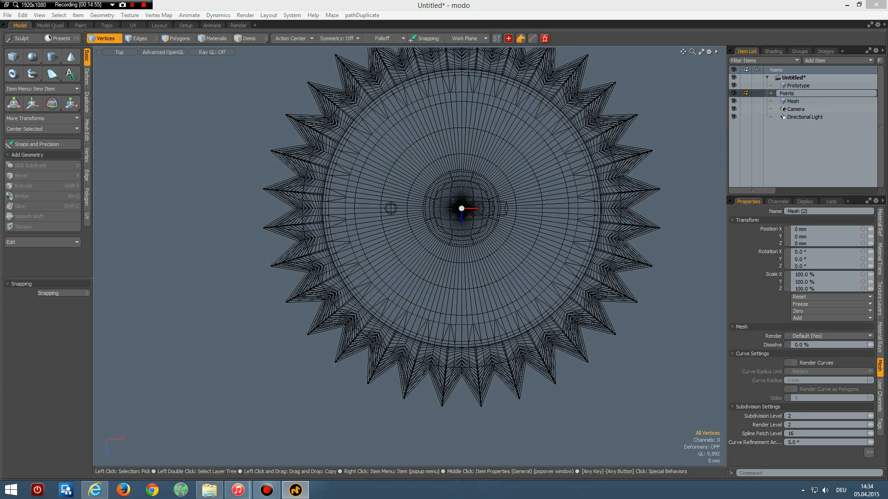
left_click(792, 93)
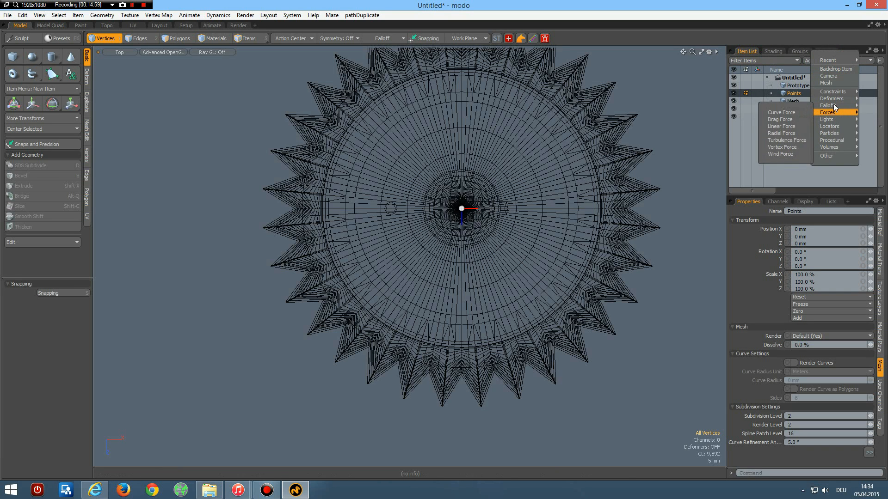
mouse_move(830, 120)
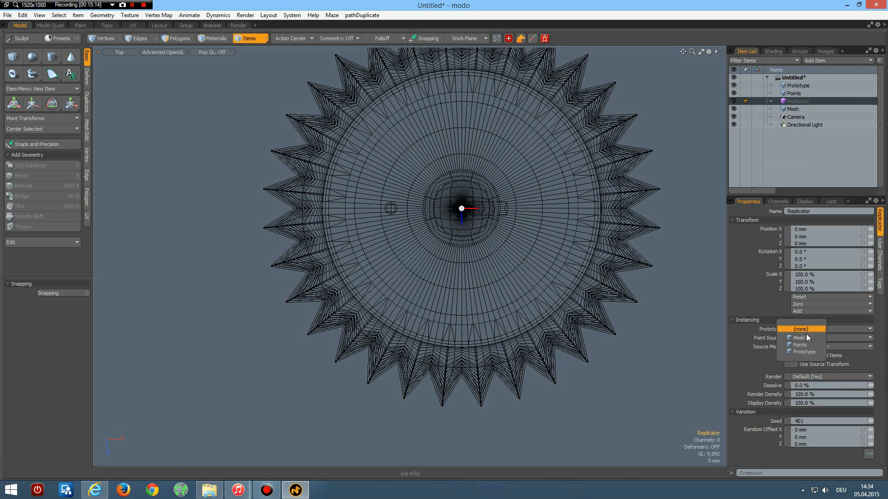
left_click(802, 352)
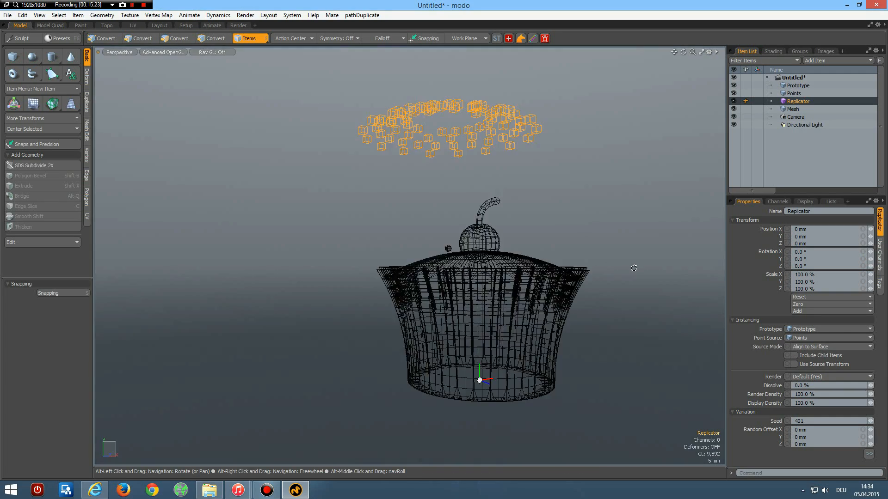
left_click_drag(635, 268, 632, 291)
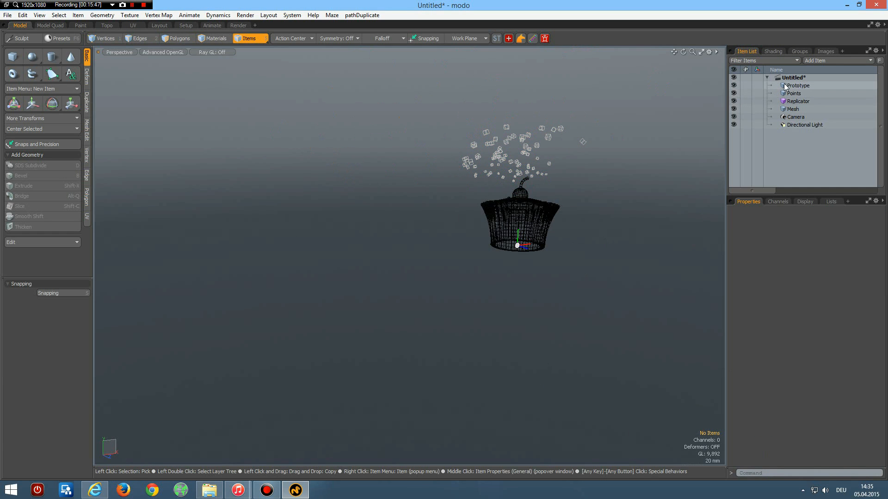
Add a floor Plane mesh beneath the cupcake with its own Plane material.
left_click(797, 85)
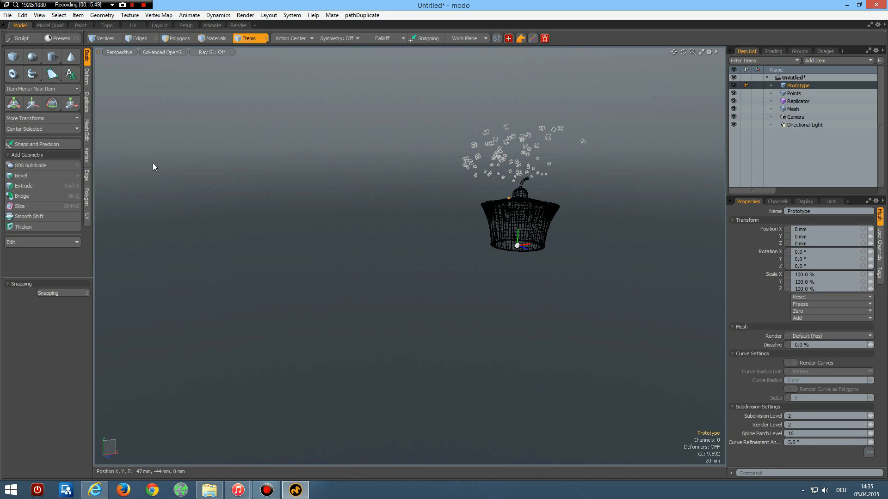
left_click(33, 131)
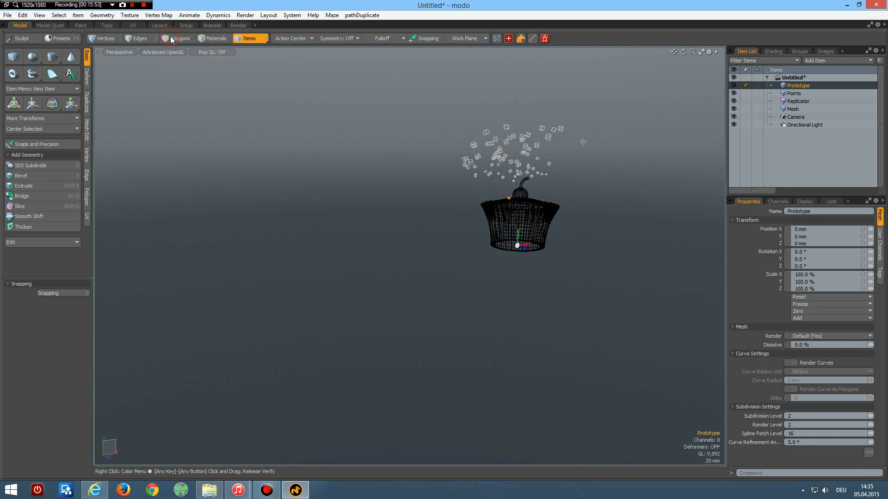
left_click(180, 38)
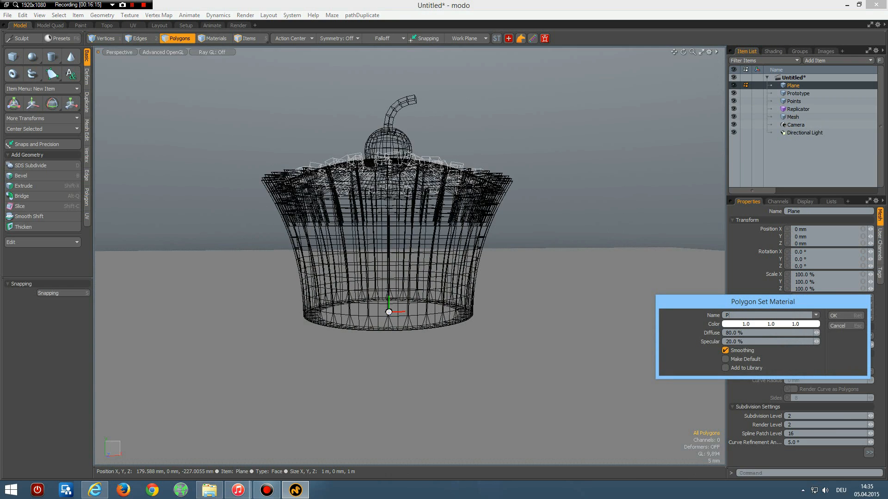
left_click(845, 315)
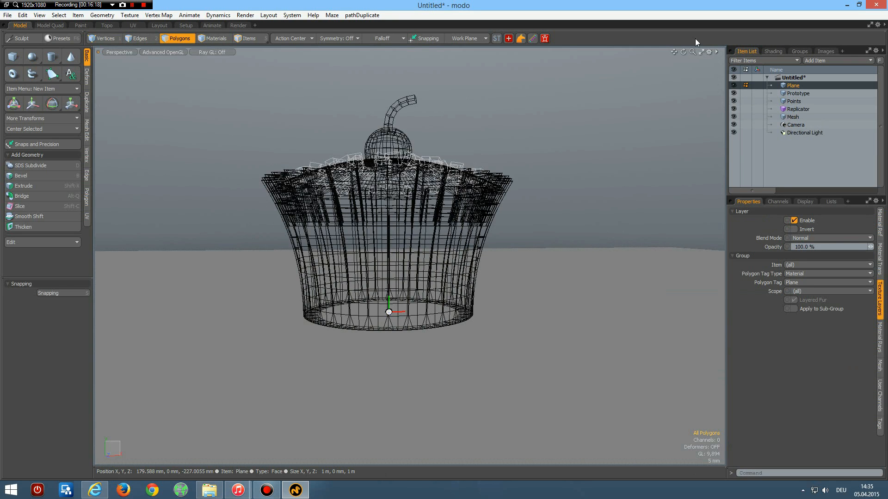
Give the Prototype chocolate pieces a material named Chocolate.
left_click(798, 92)
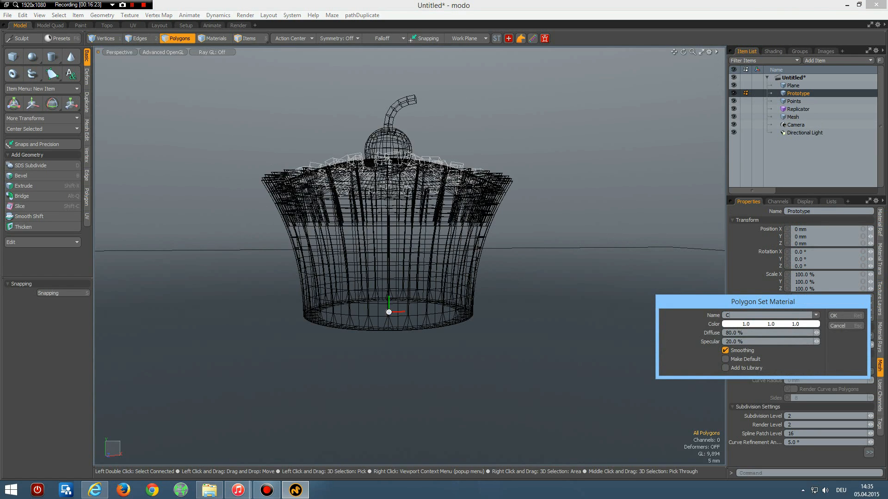
type("Chocolat")
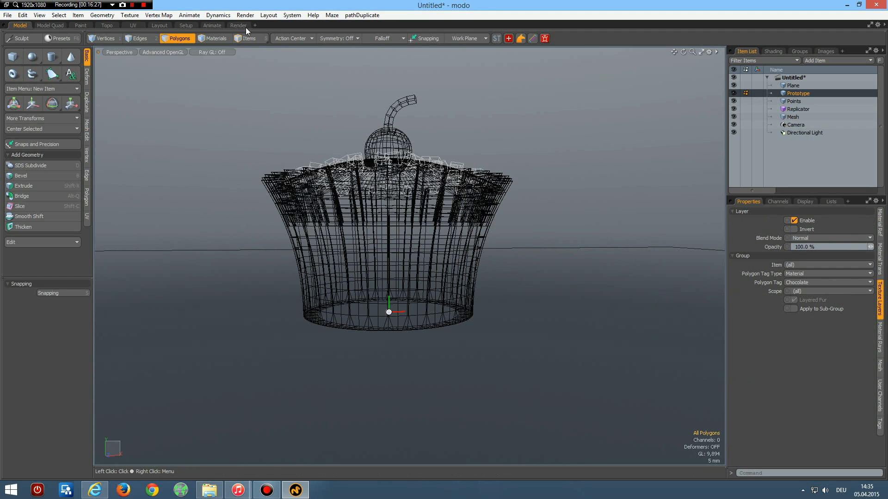
left_click(238, 25)
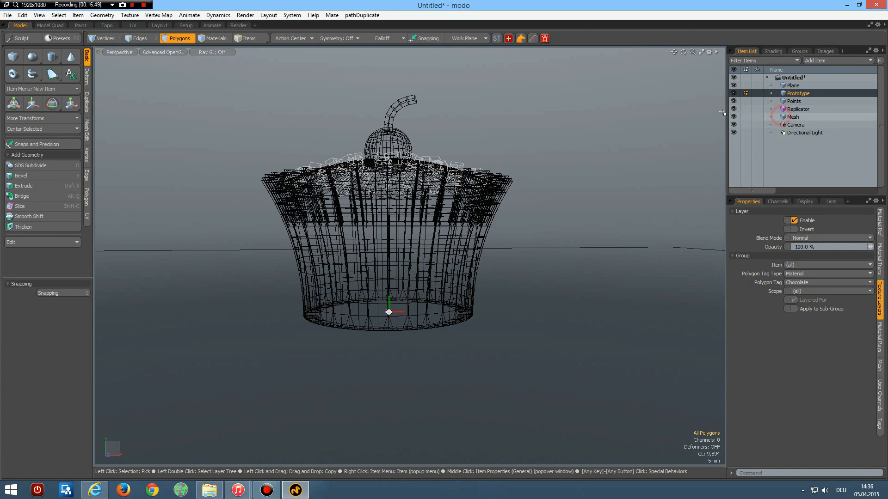
Select the cupcake Mesh and show the live preview render in the Render layout.
left_click(792, 116)
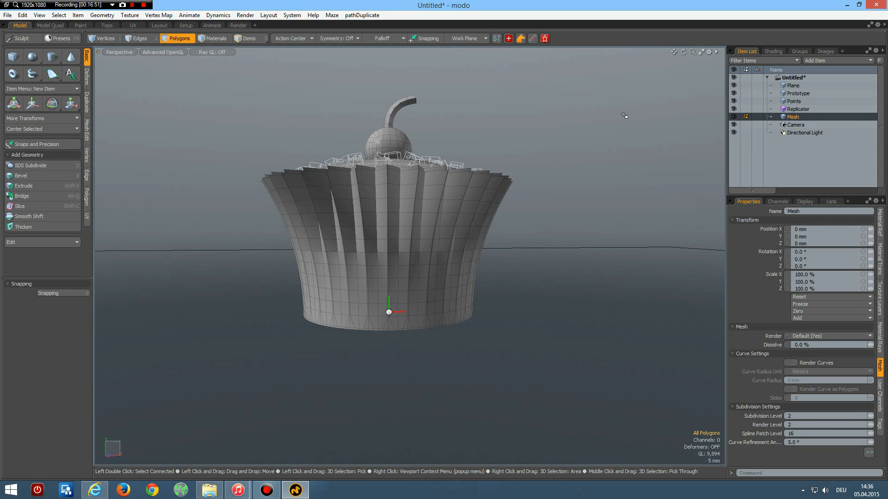
left_click(237, 26)
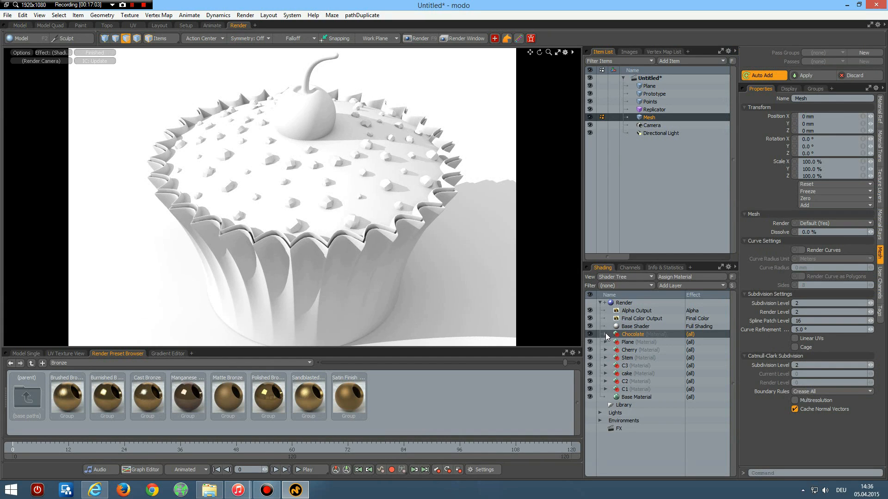
mouse_move(632, 334)
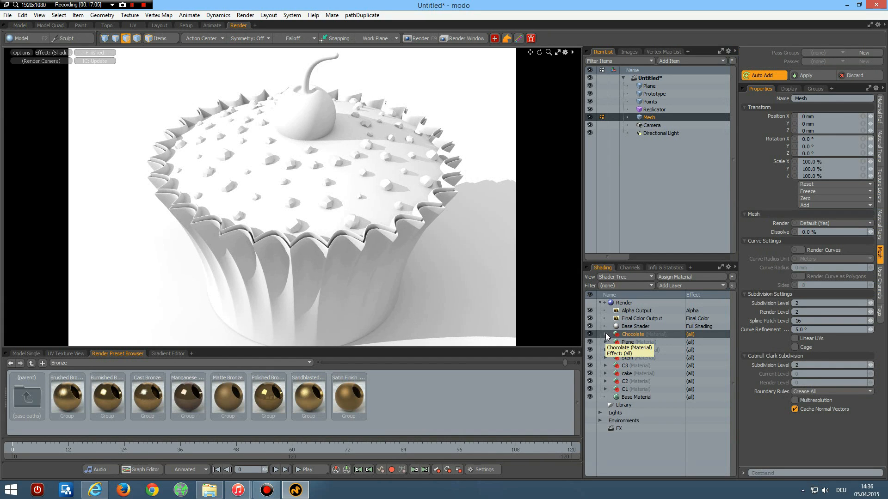
Set diffuse colours: glossy brown Chocolate, red Cherry, dark Stem and blue C1 wrapper.
left_click(635, 342)
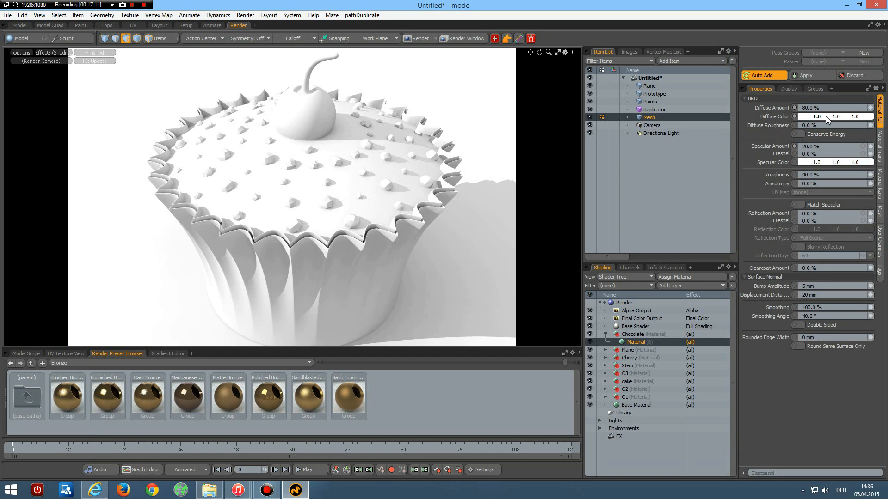
left_click(832, 116)
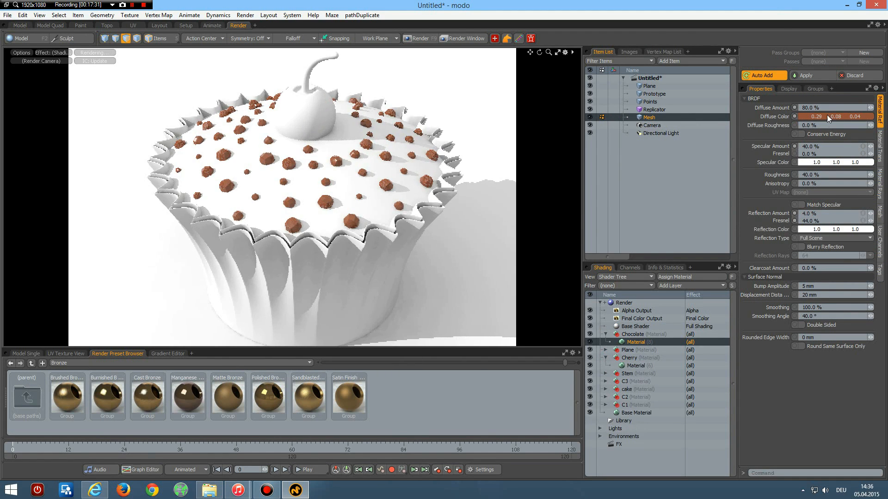
left_click(833, 116)
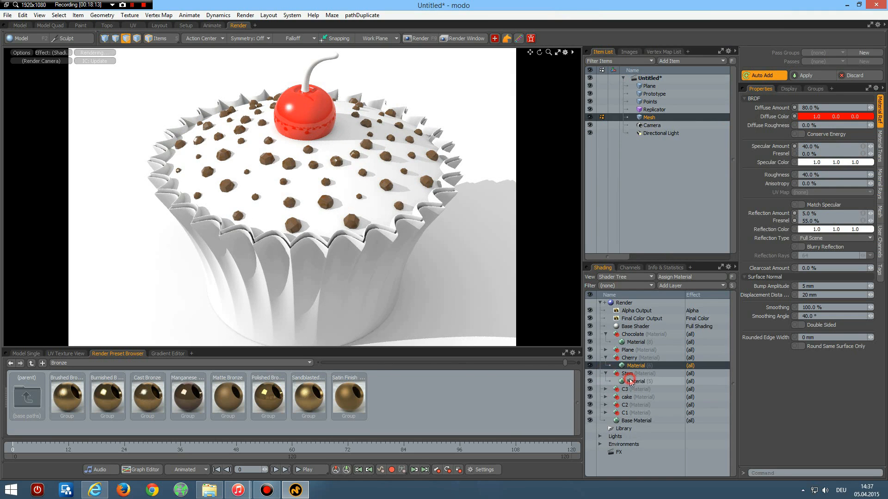
left_click(837, 117)
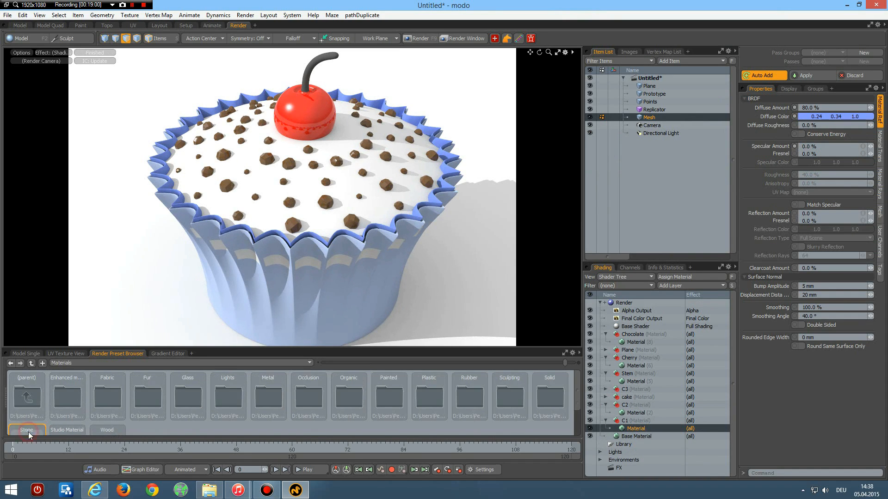
Apply the Architectural Tile preset to the floor and the Sponge preset to the frosting.
left_click(26, 430)
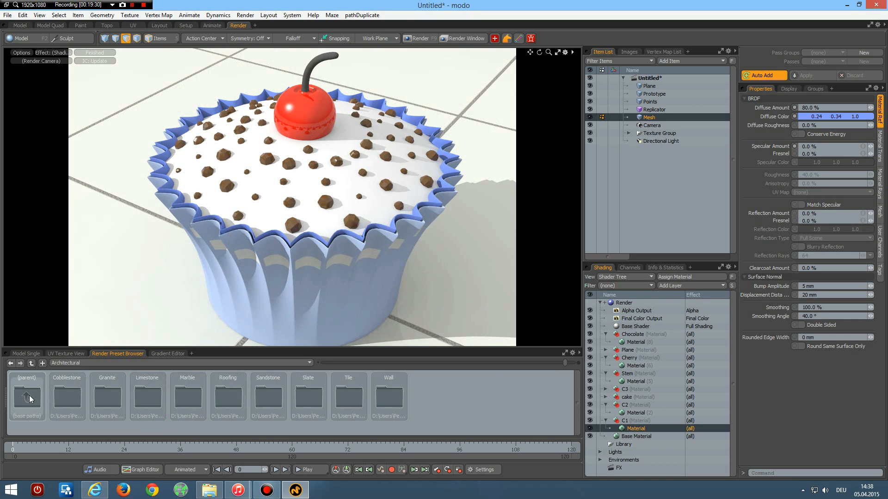
left_click(26, 394)
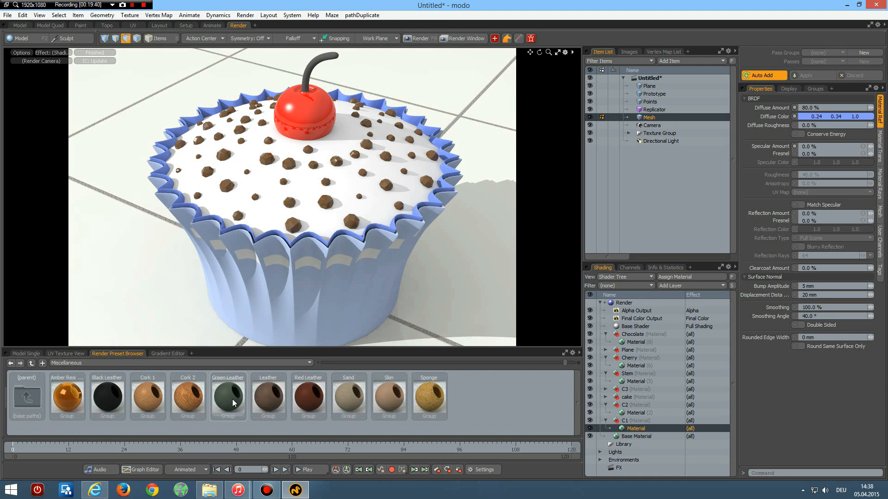
mouse_move(429, 396)
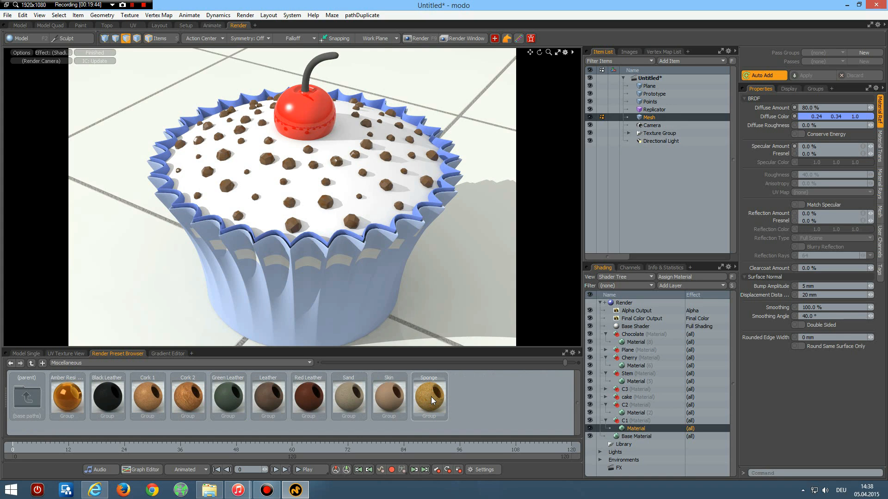
left_click(428, 397)
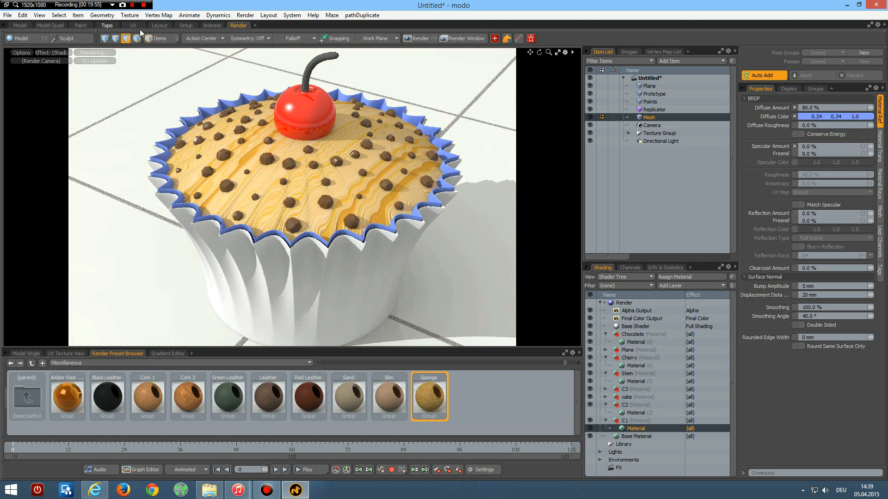
left_click(133, 26)
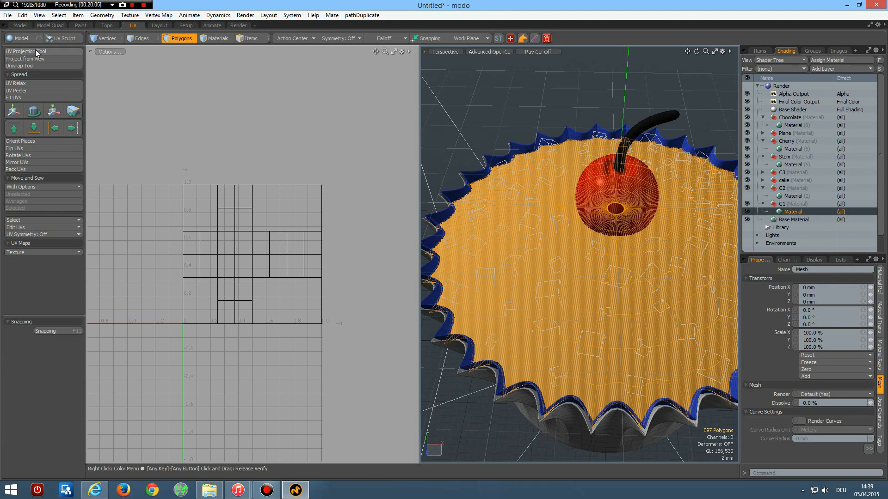
Activate the UV Projection Tool with Atlas projection on the frosting polygons.
left_click(26, 51)
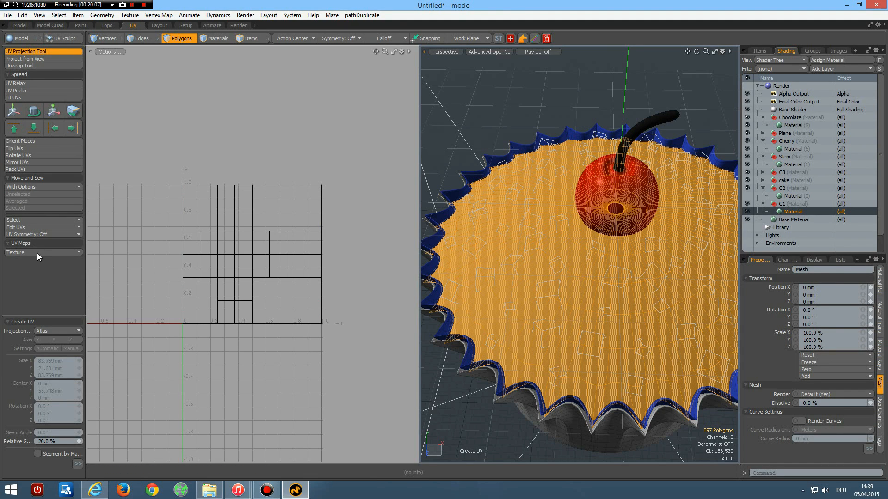
mouse_move(278, 241)
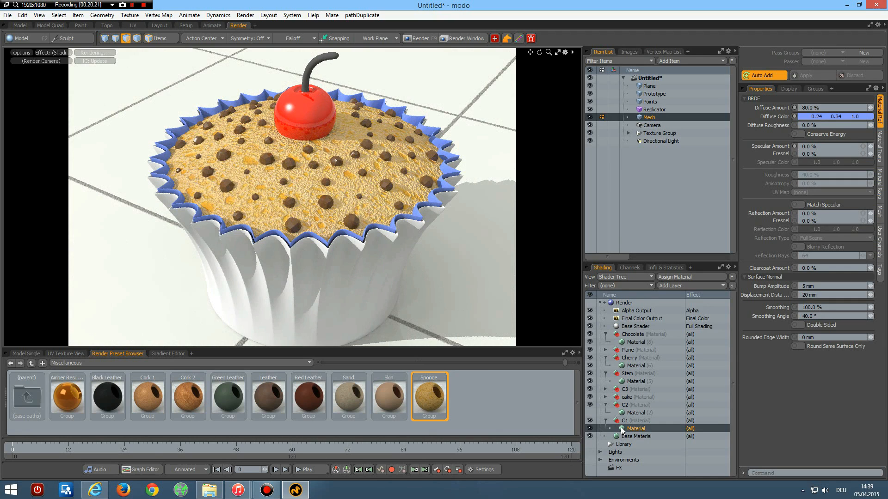
mouse_move(636, 435)
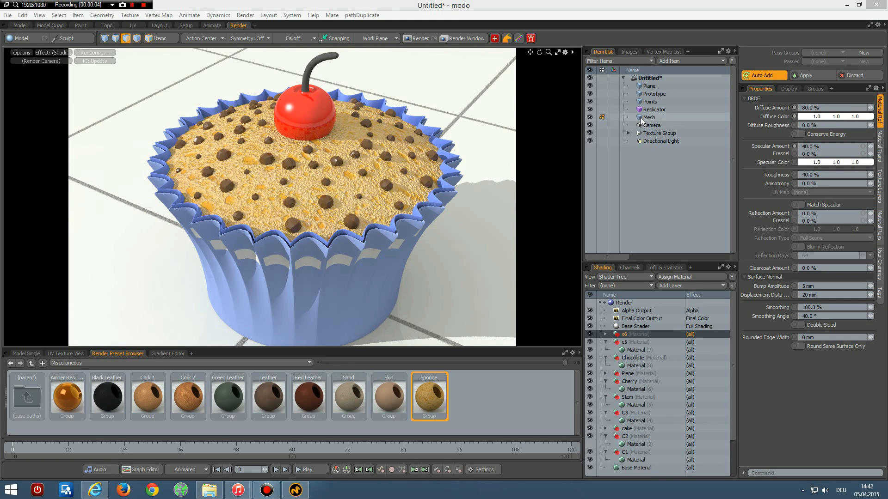
Set the render Frame Height to 888 with the width left at 720.
left_click(648, 117)
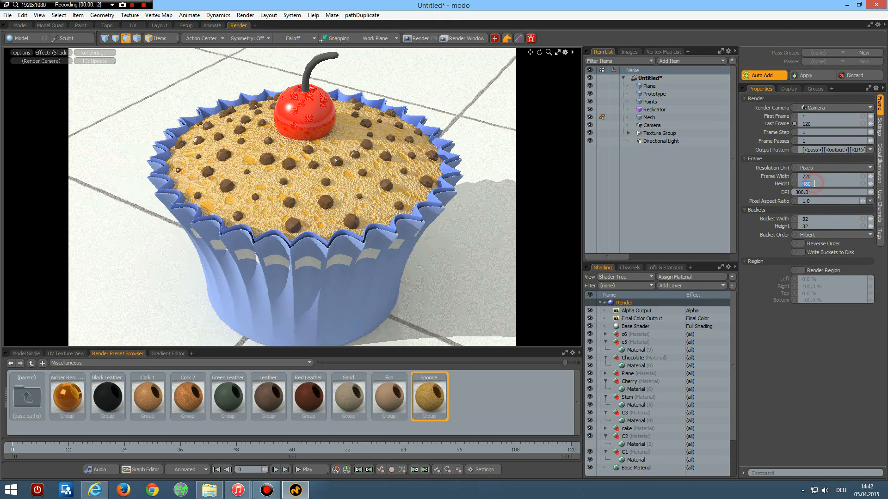
type("888")
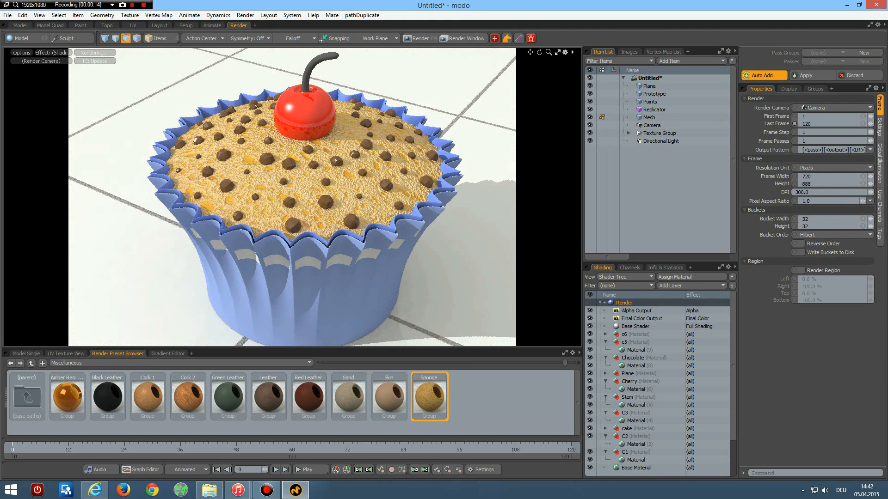